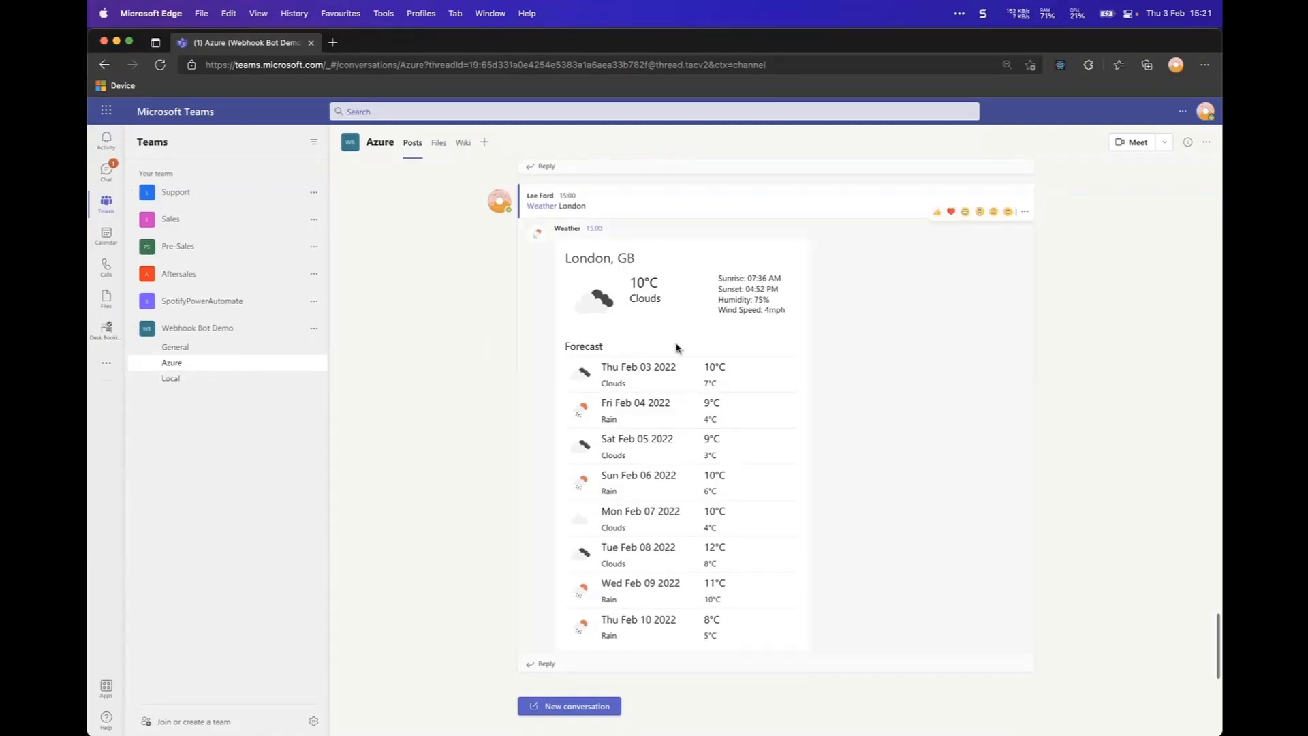
mouse_move(507, 360)
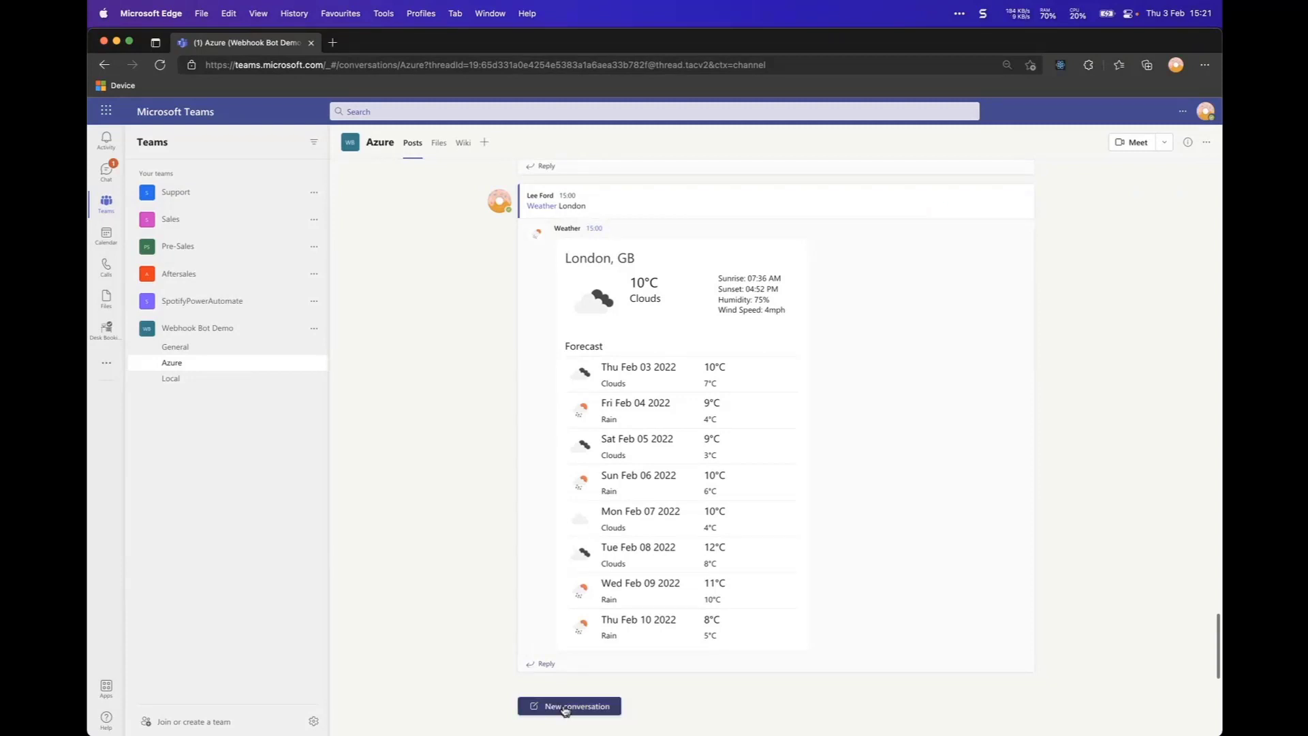
Start a new conversation post in the Azure channel of Webhook Bot Demo.
click(569, 706)
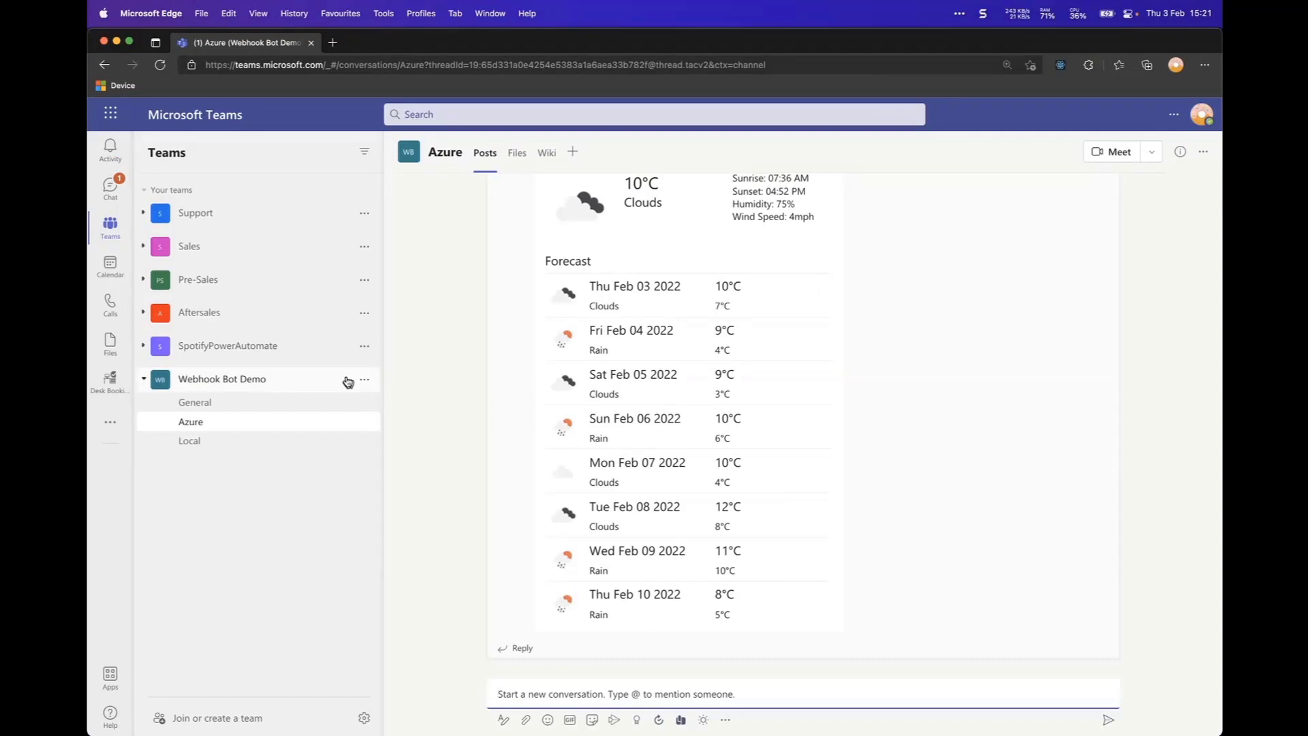
Check the team's Apps list for Weather (Outgoing Webhook), then return to the Azure channel.
click(222, 379)
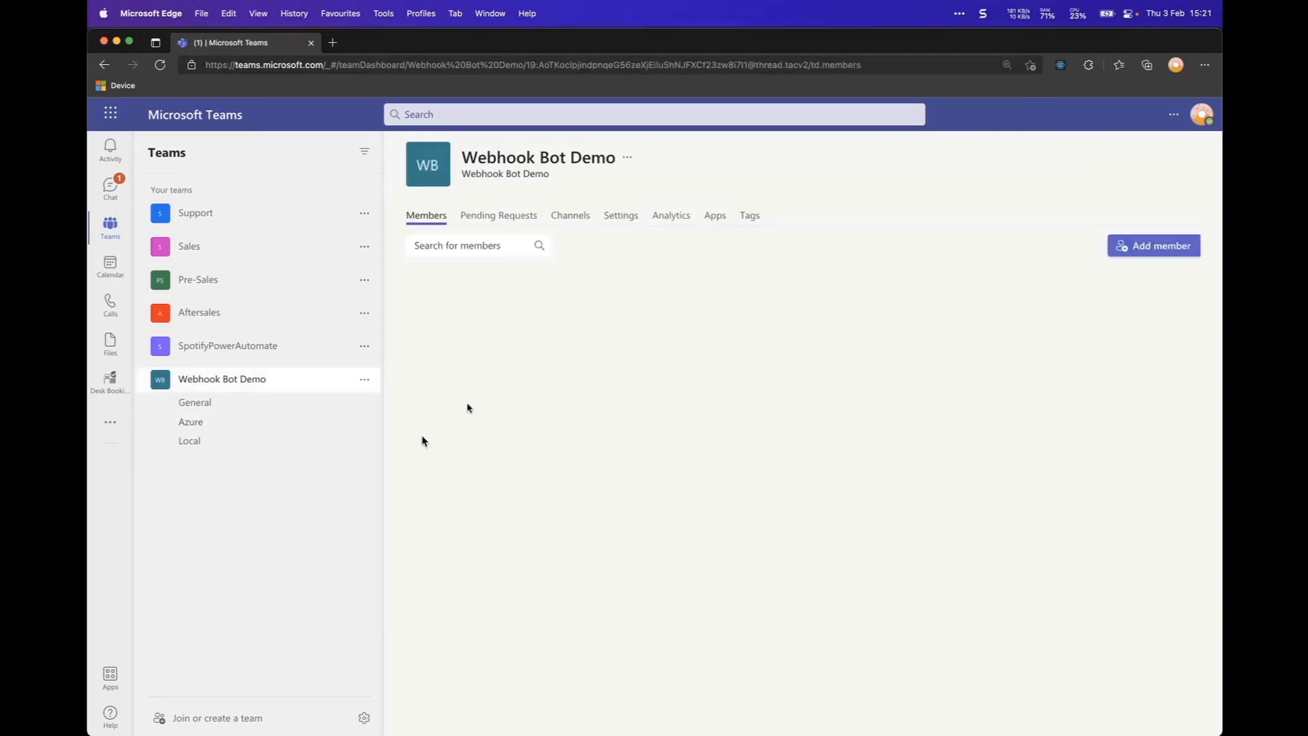
click(714, 215)
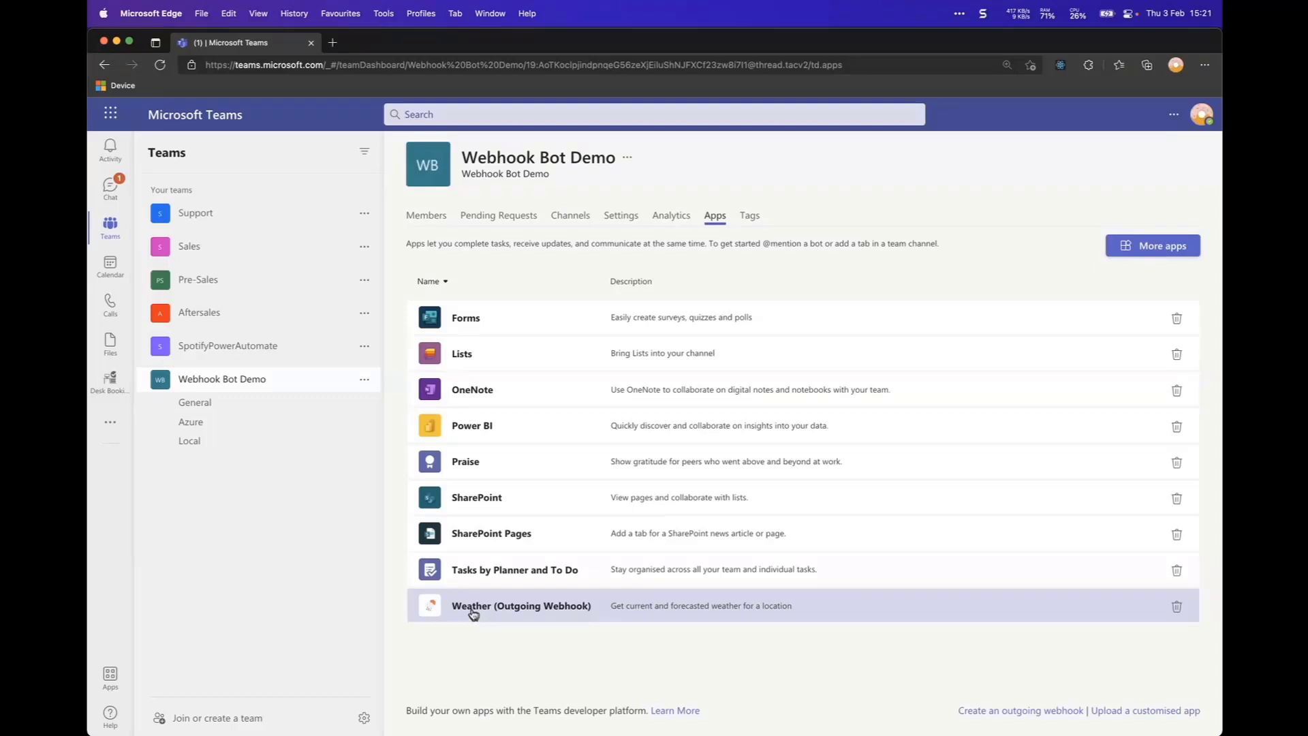
mouse_move(521, 605)
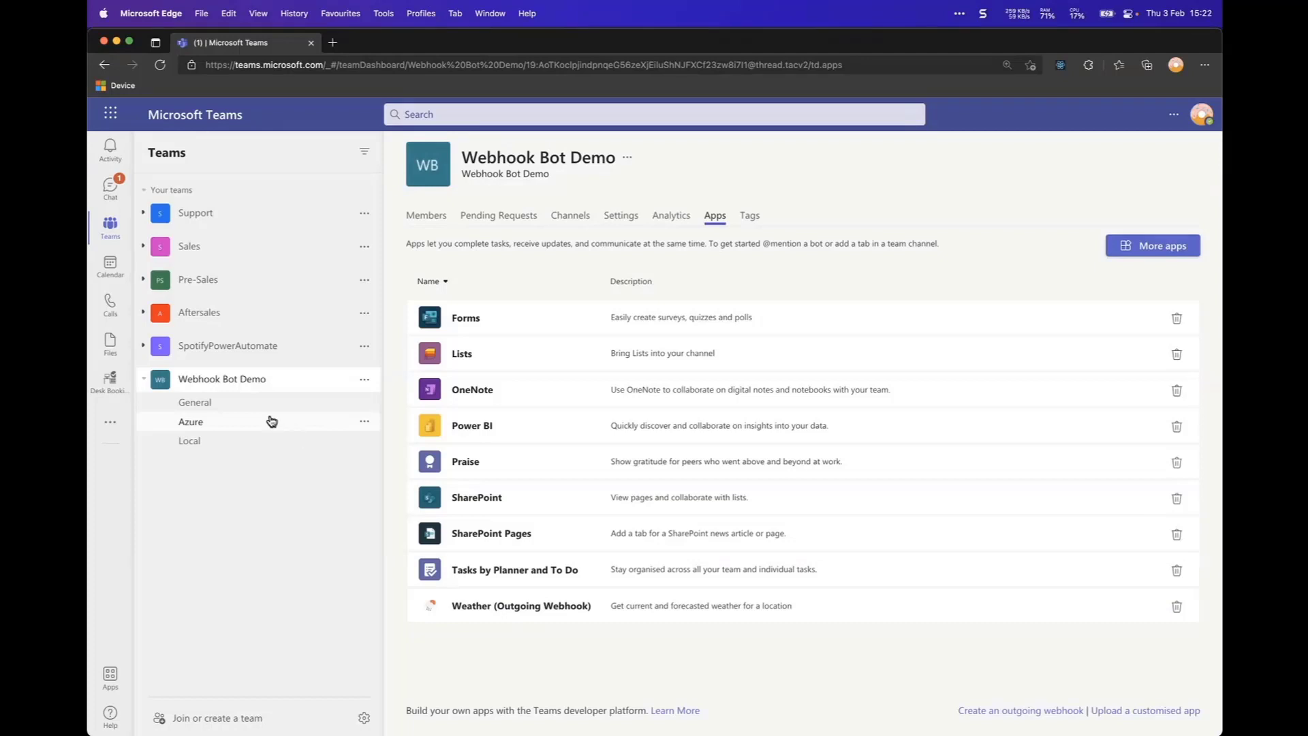
click(191, 421)
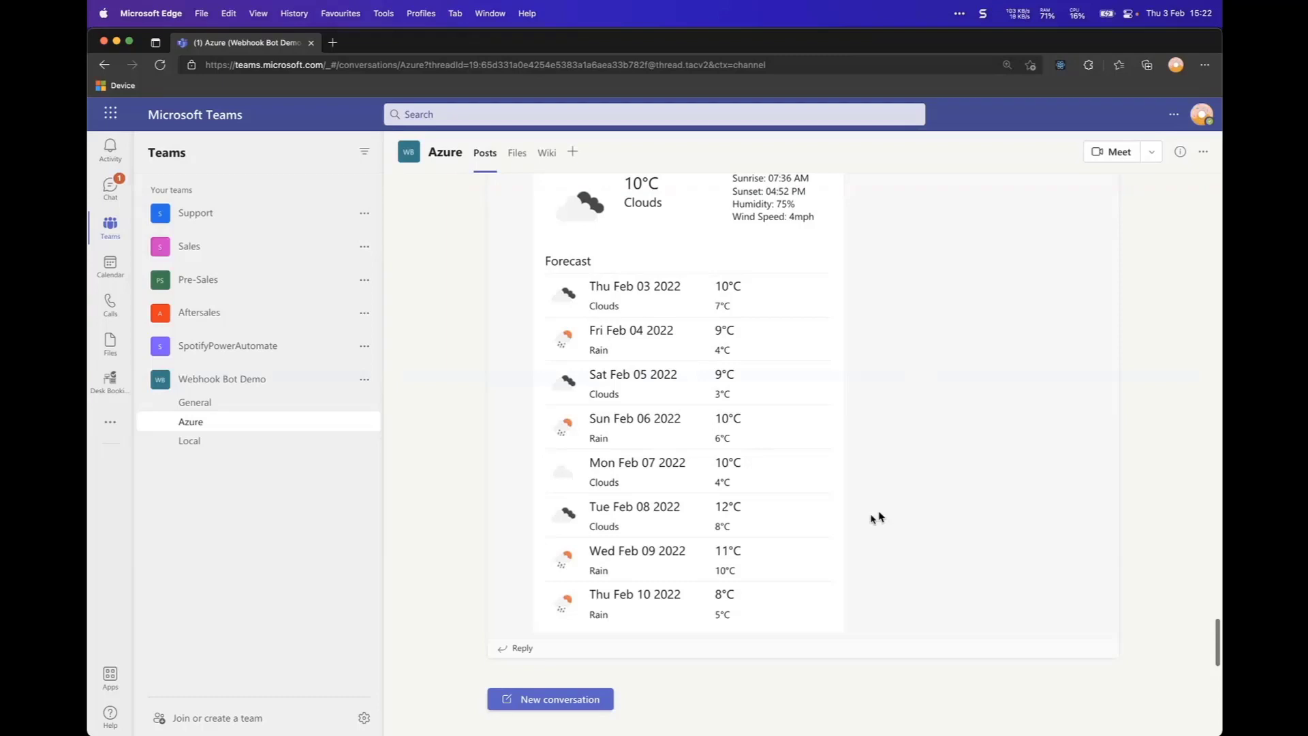
click(550, 700)
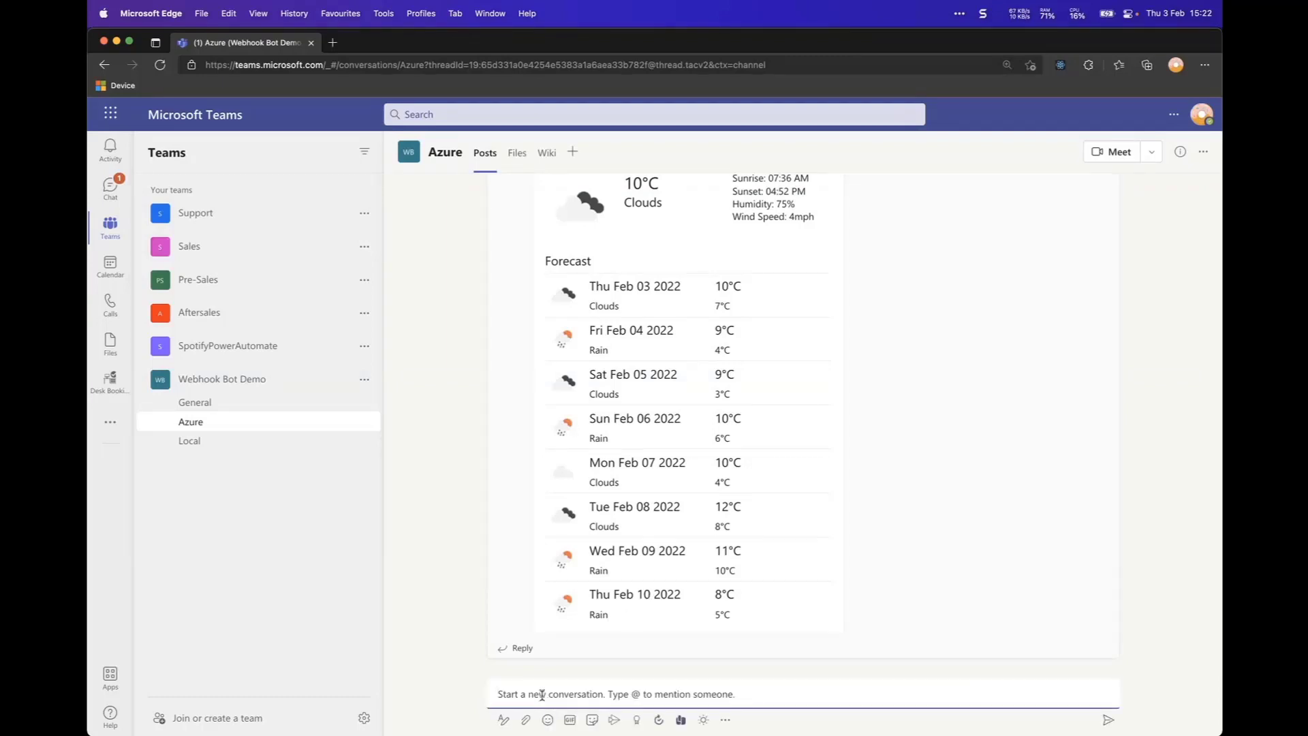
text(@)
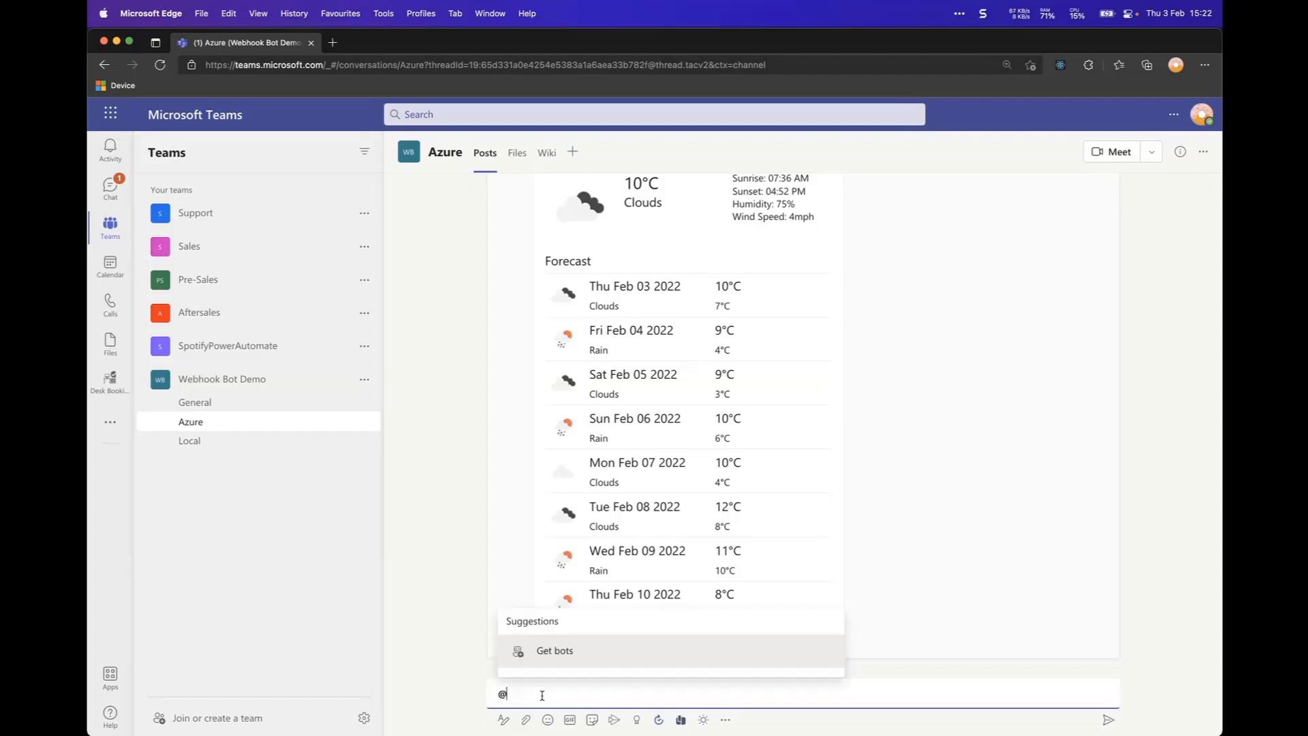
text(Weather)
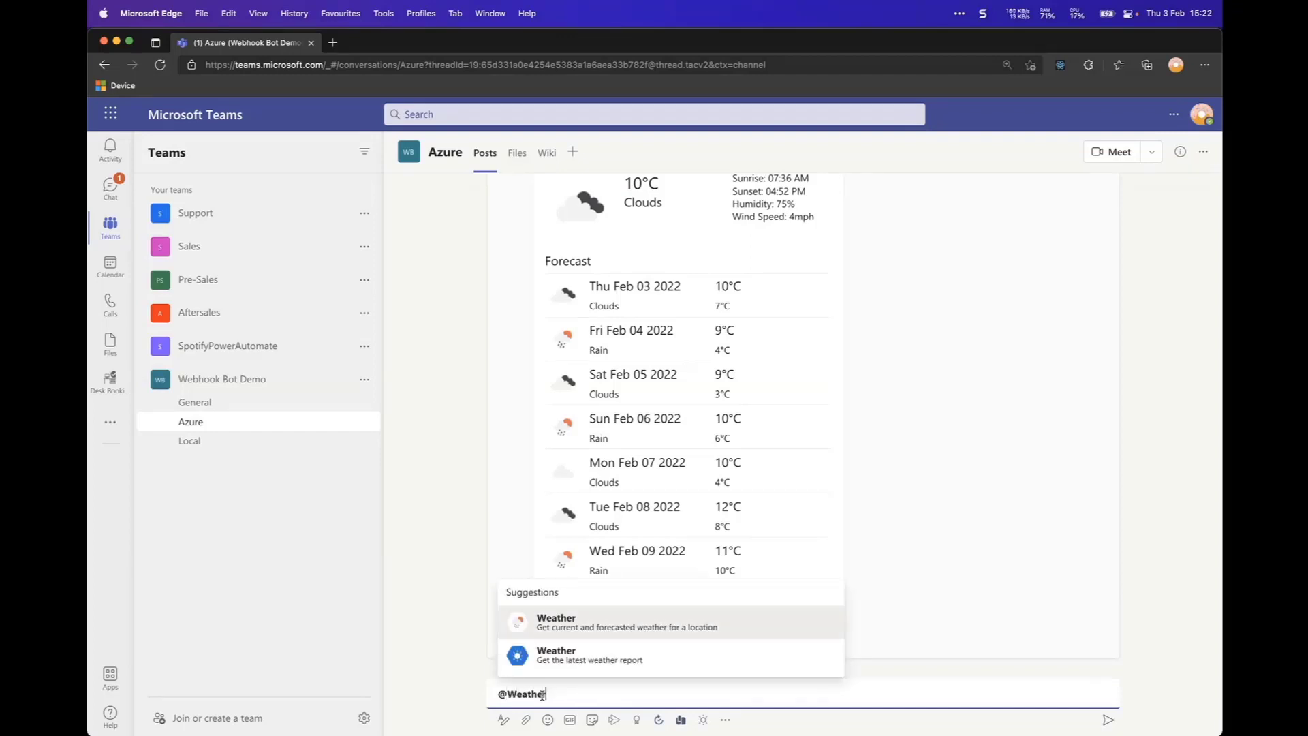
mouse_move(581, 654)
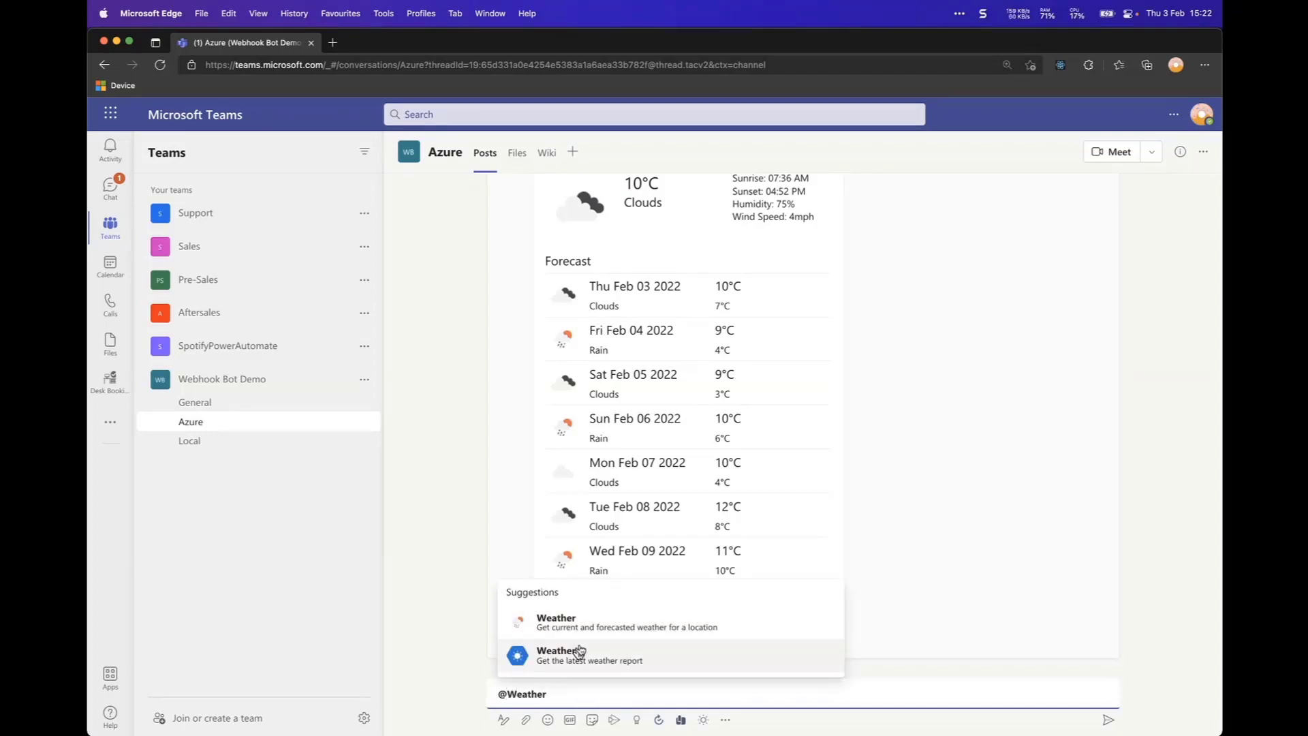
click(556, 655)
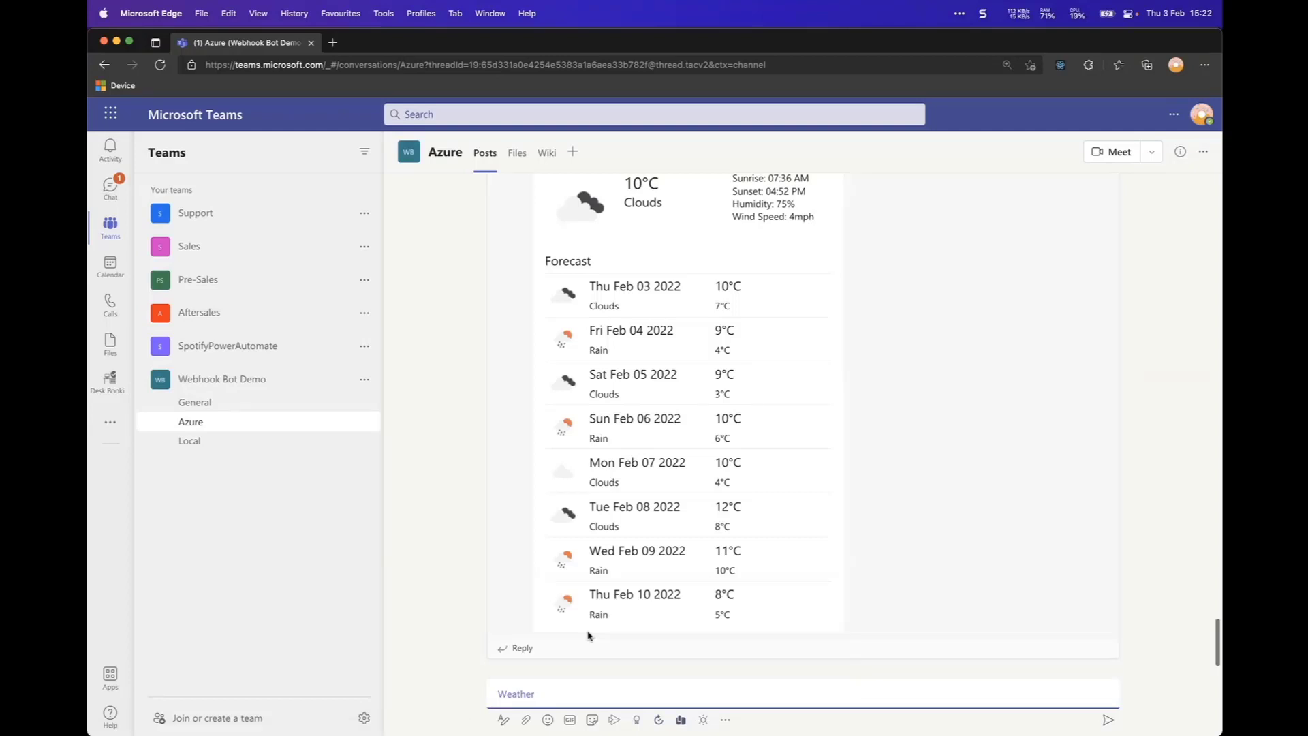
Ask the Weather webhook for 'London, UK'.
text(London)
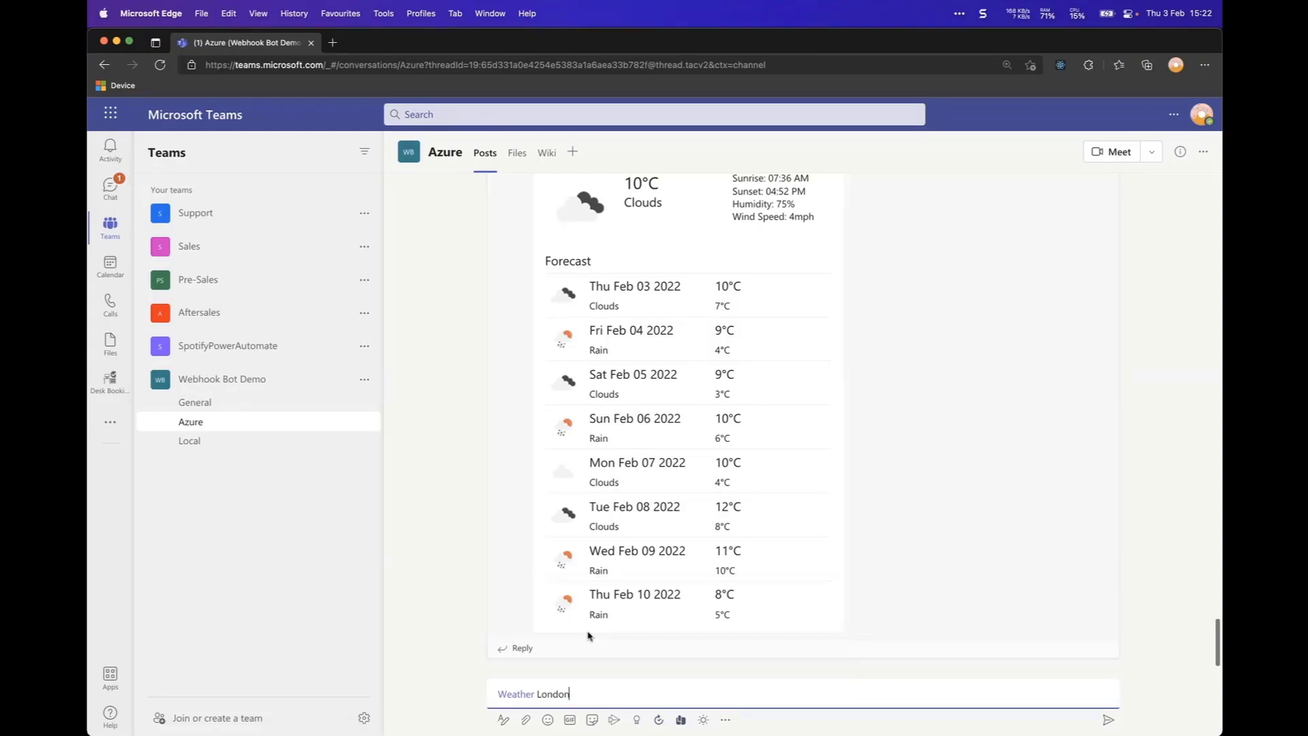
text(, UK)
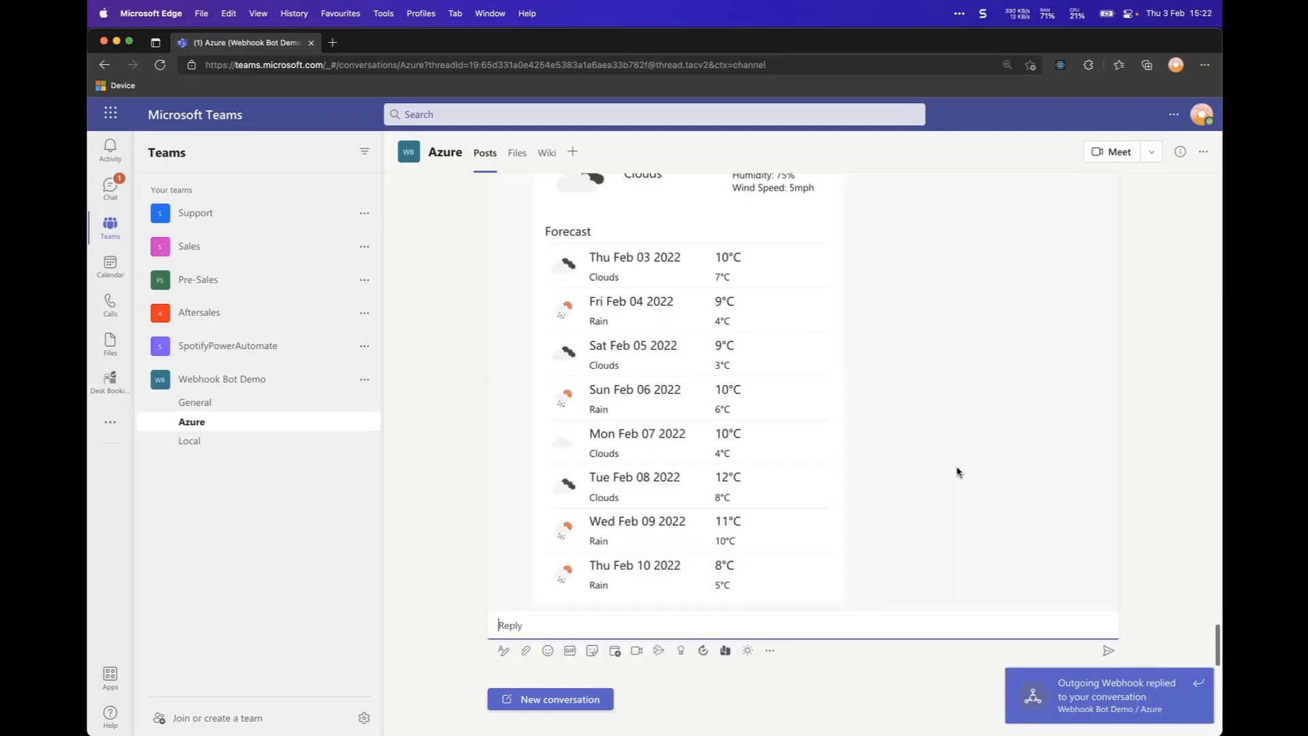
scroll(up, 3)
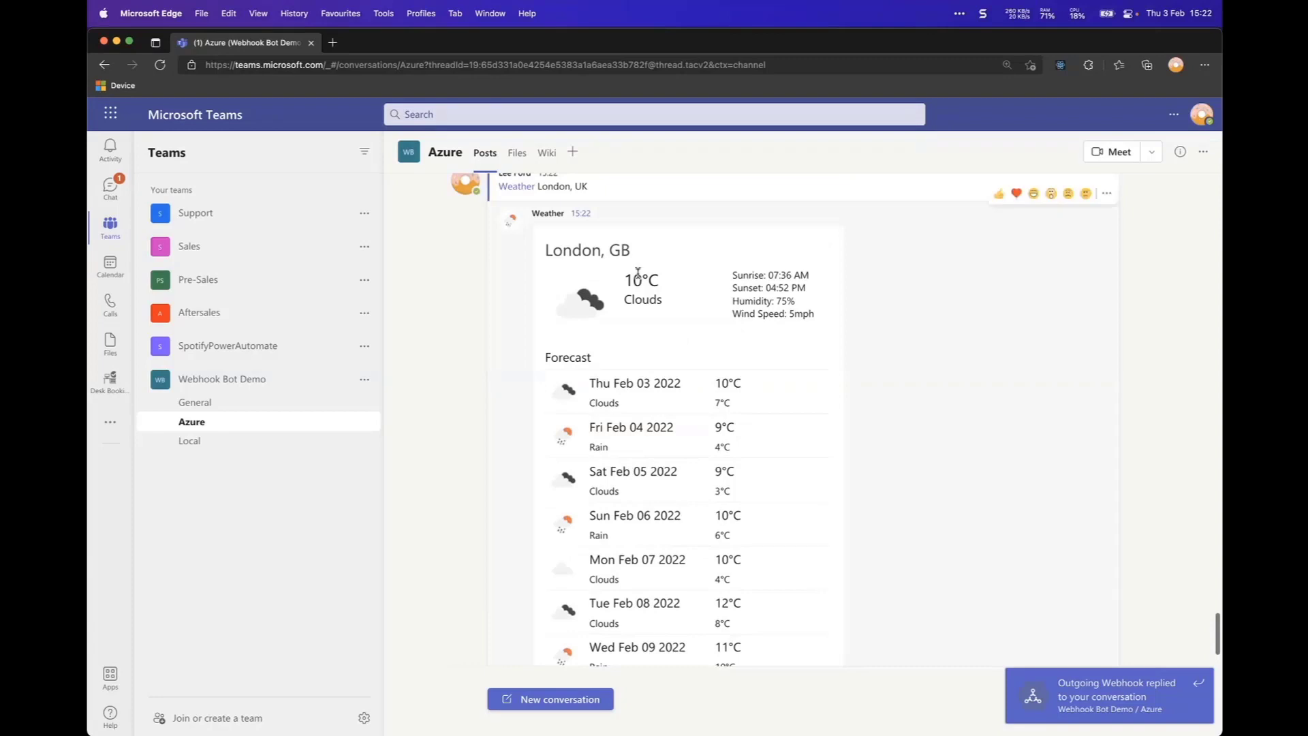
mouse_move(672, 207)
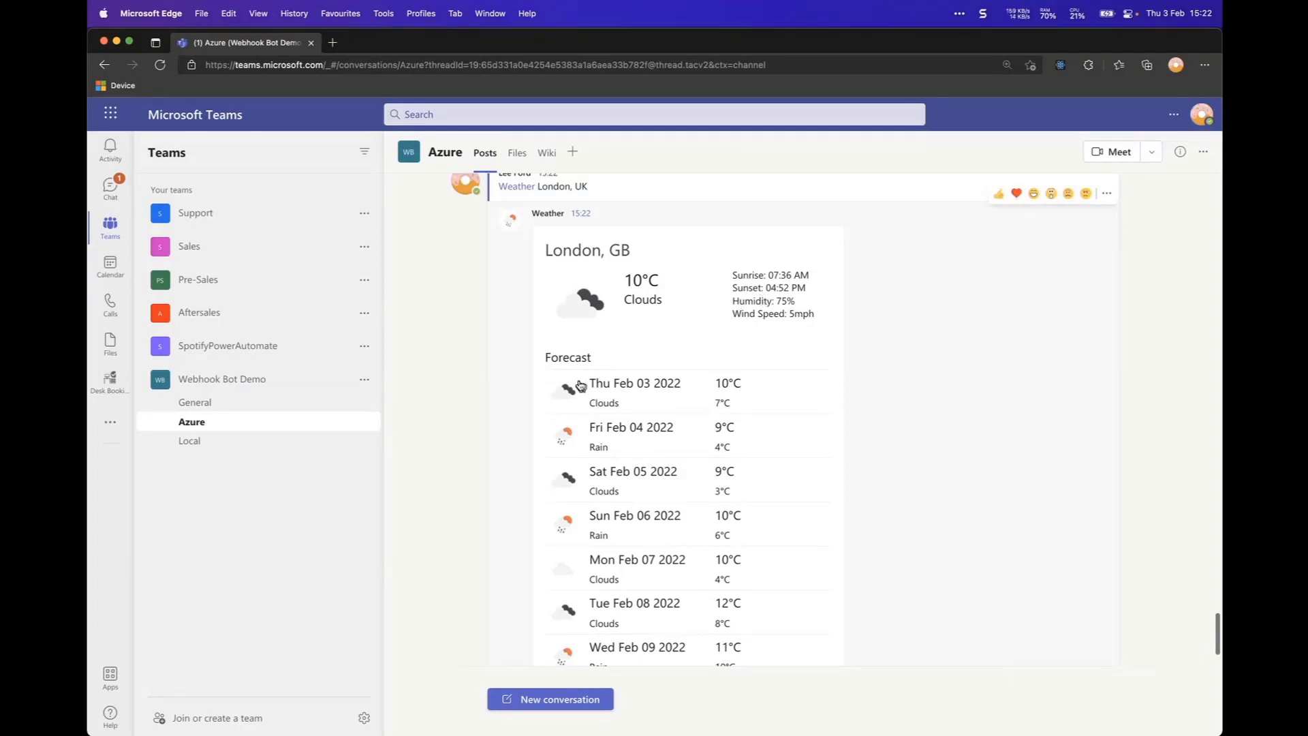
mouse_move(724, 507)
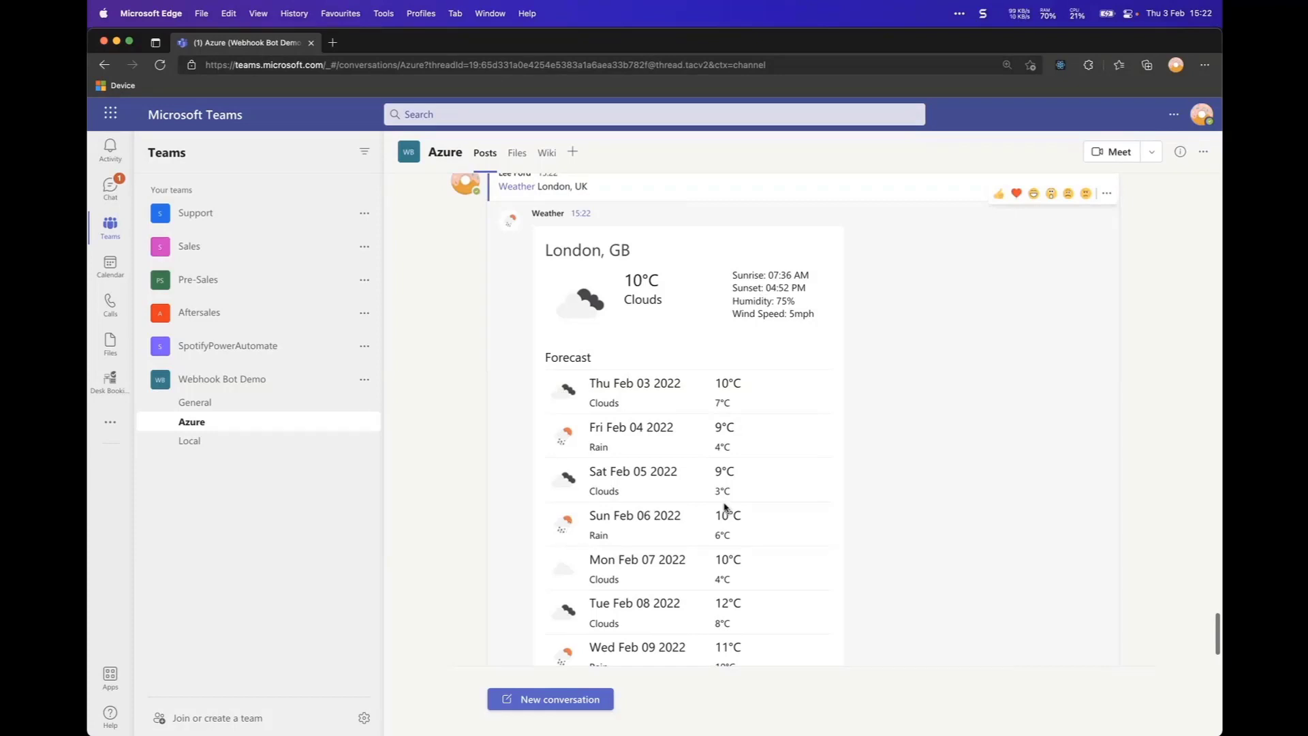
scroll(down, 3)
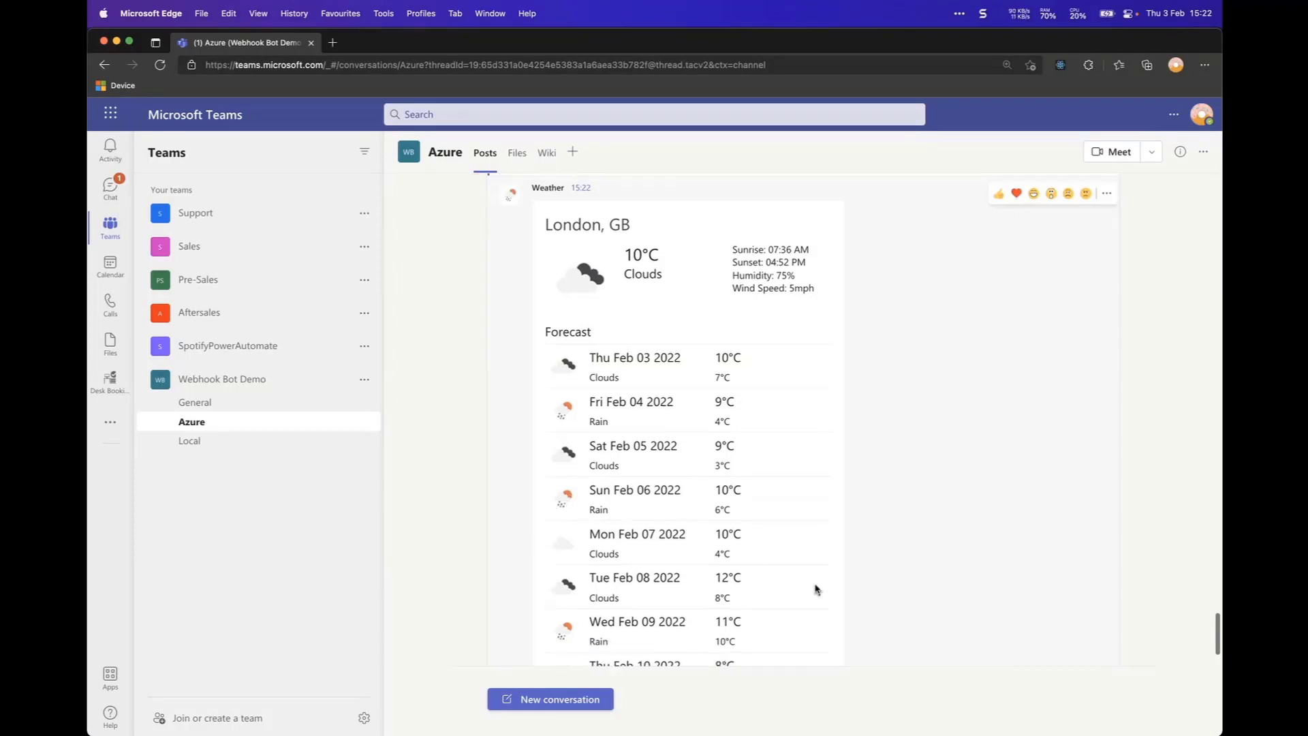
scroll(down, 3)
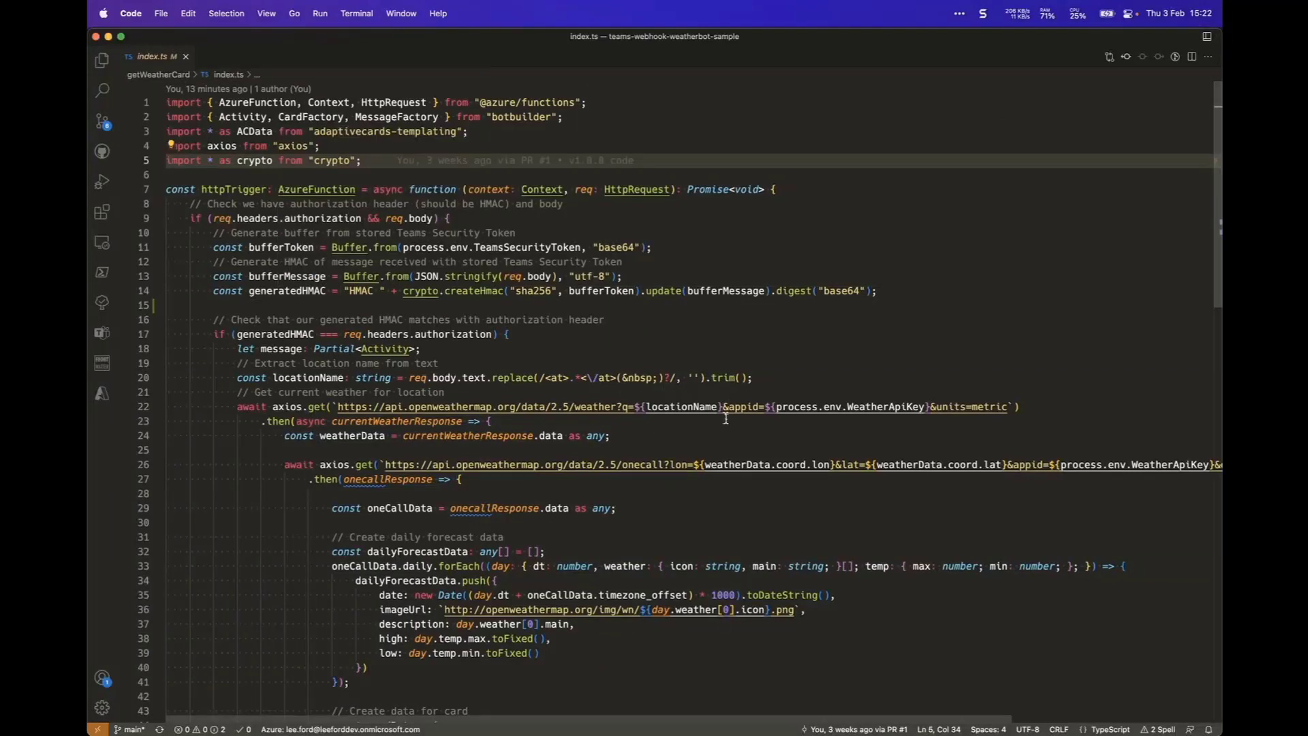
mouse_move(459, 368)
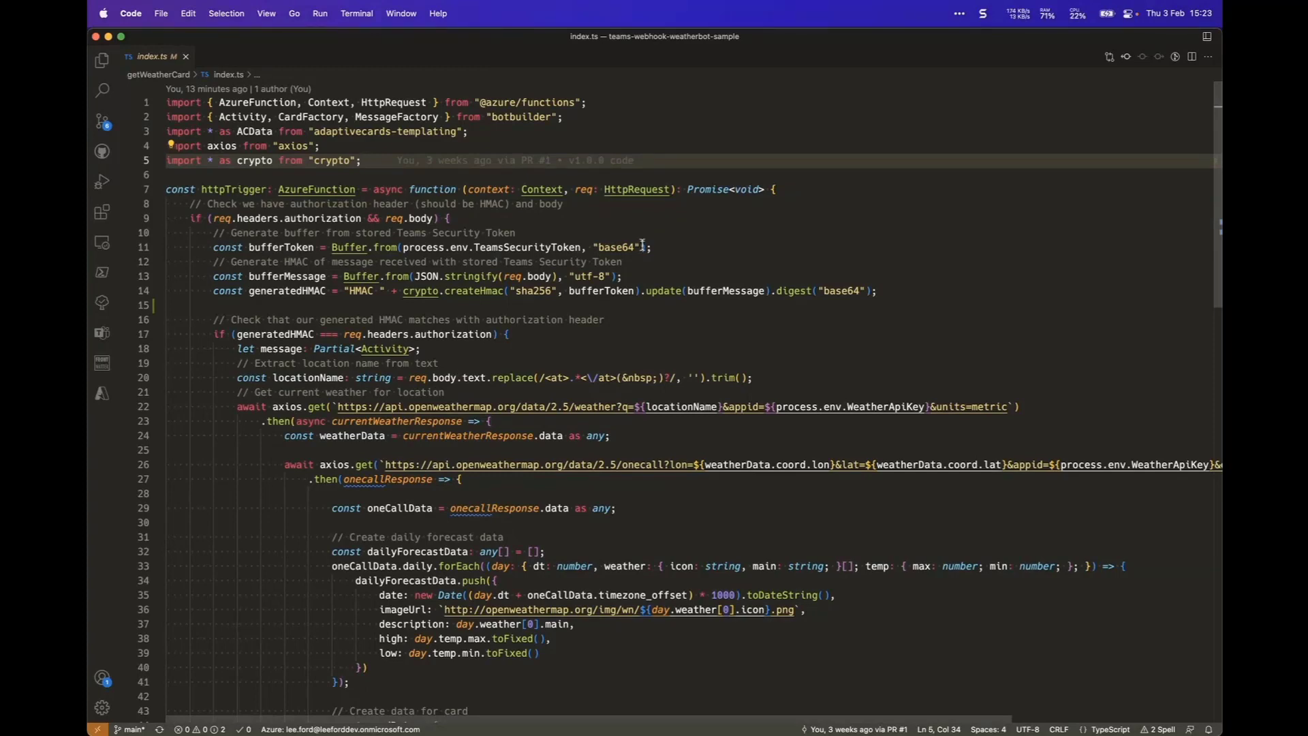
mouse_move(644, 222)
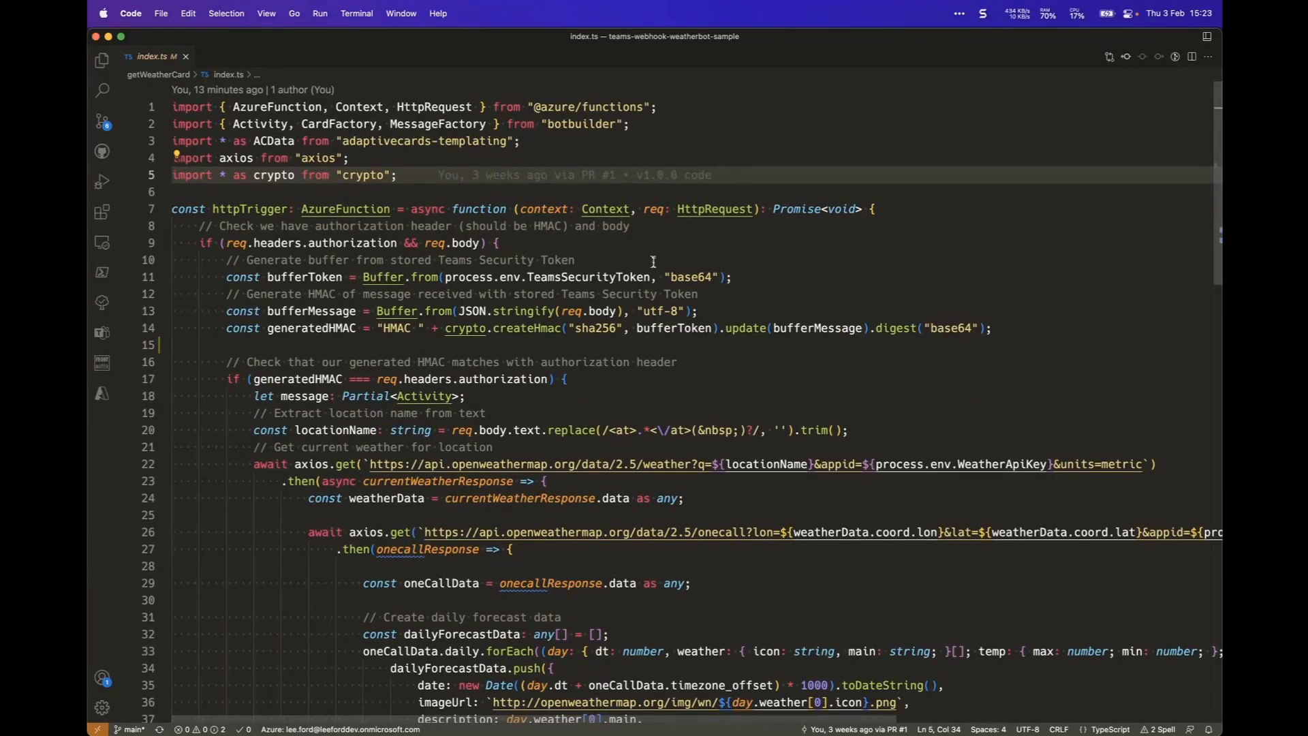
mouse_move(542, 232)
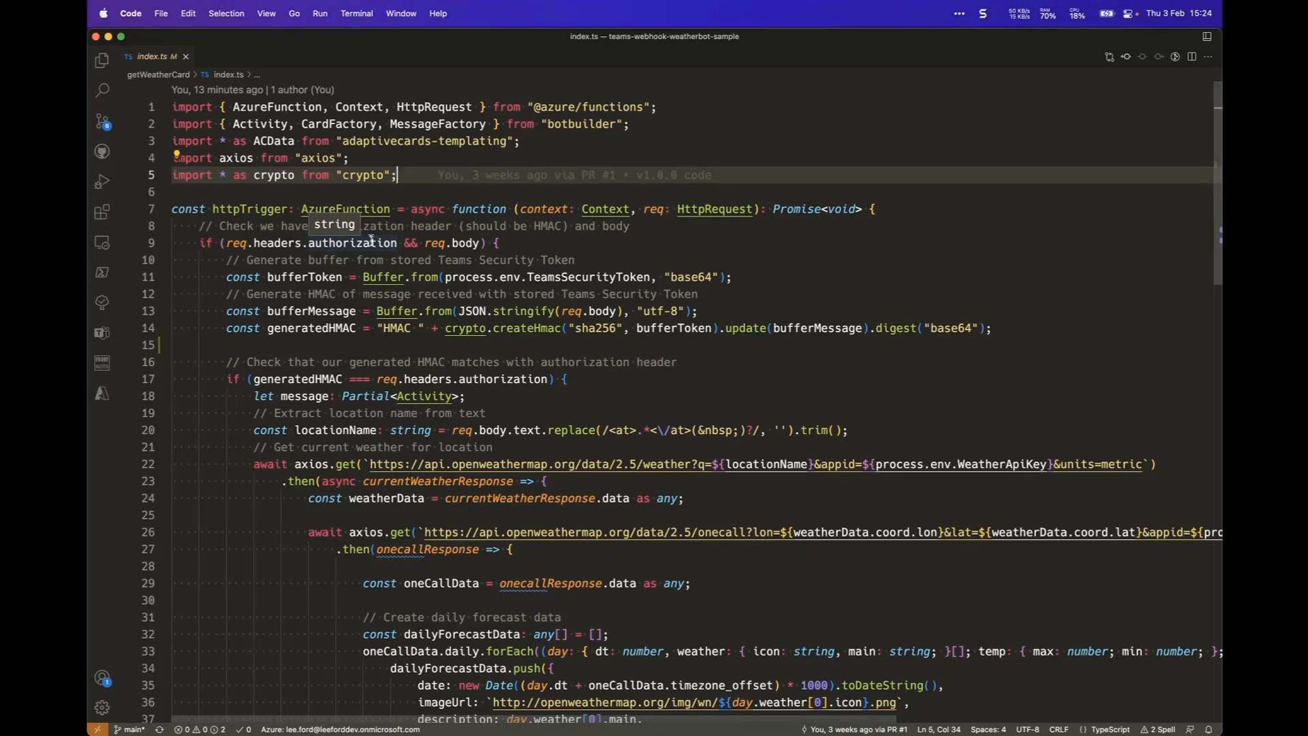
mouse_move(581, 276)
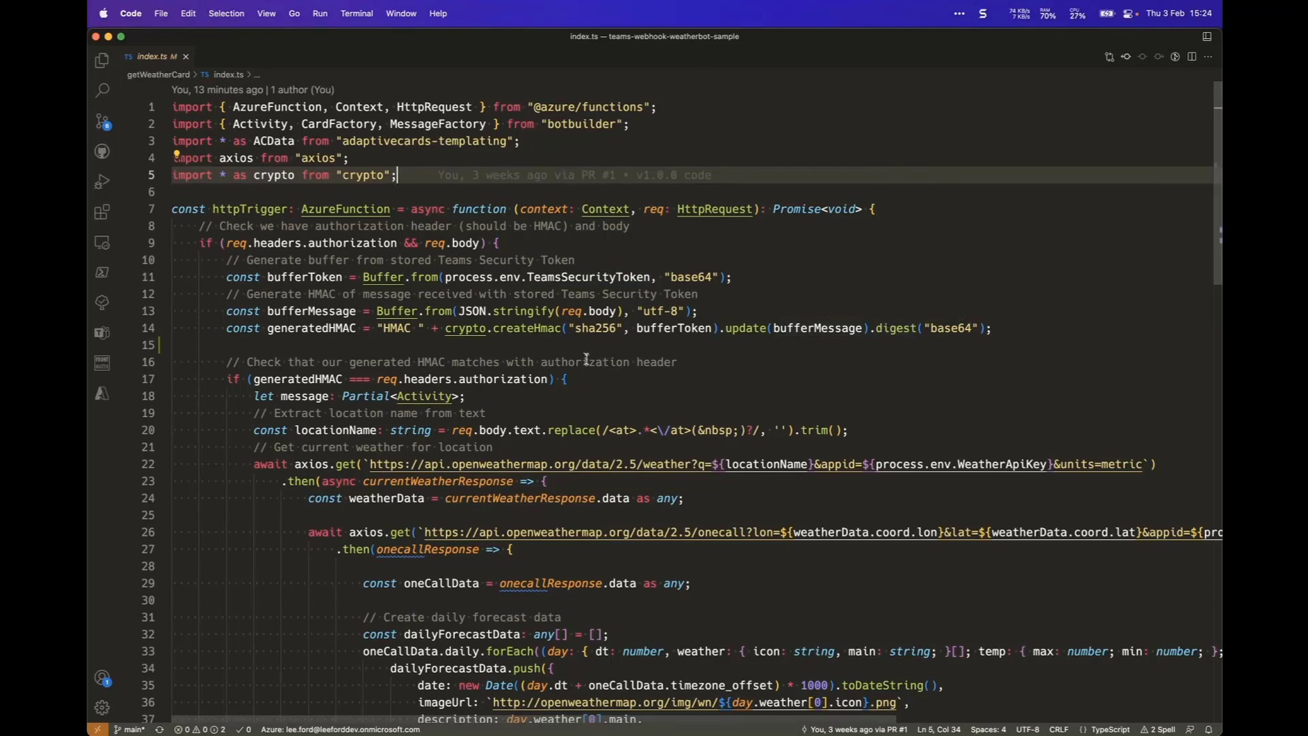
mouse_move(520, 312)
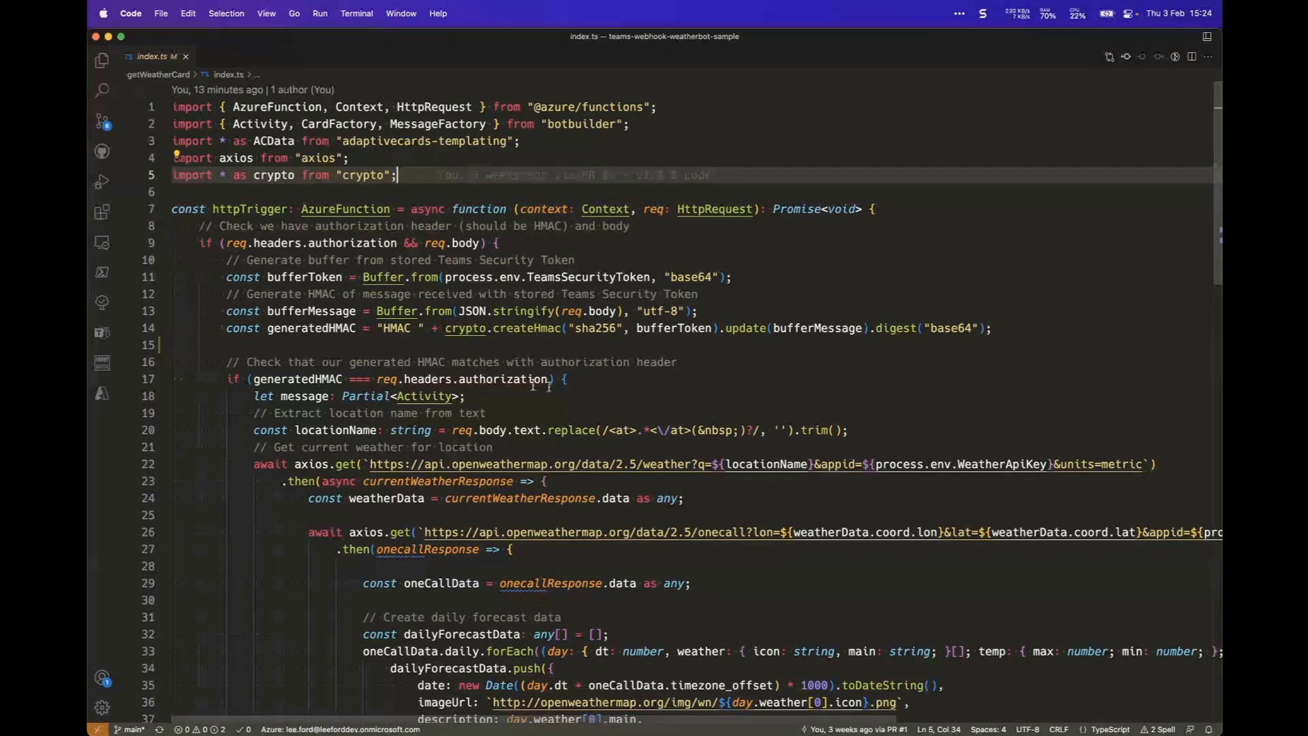
scroll(down, 3)
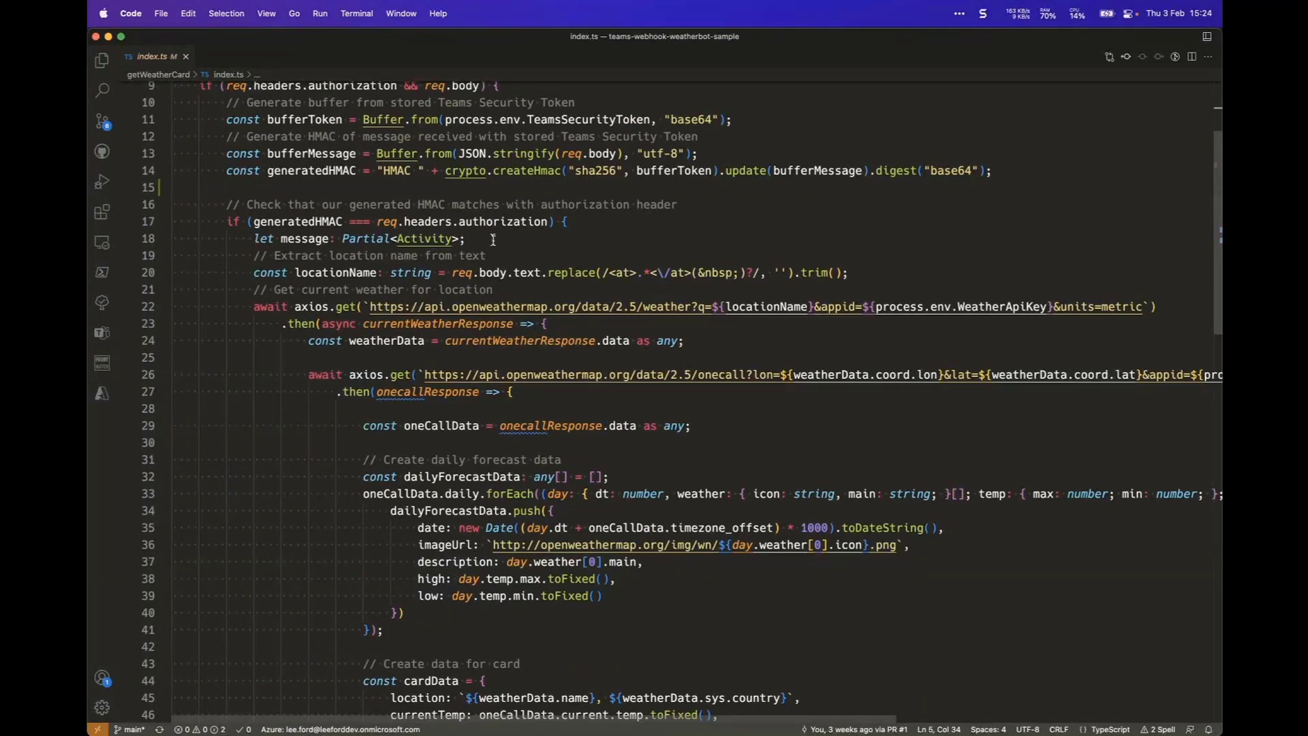
mouse_move(647, 239)
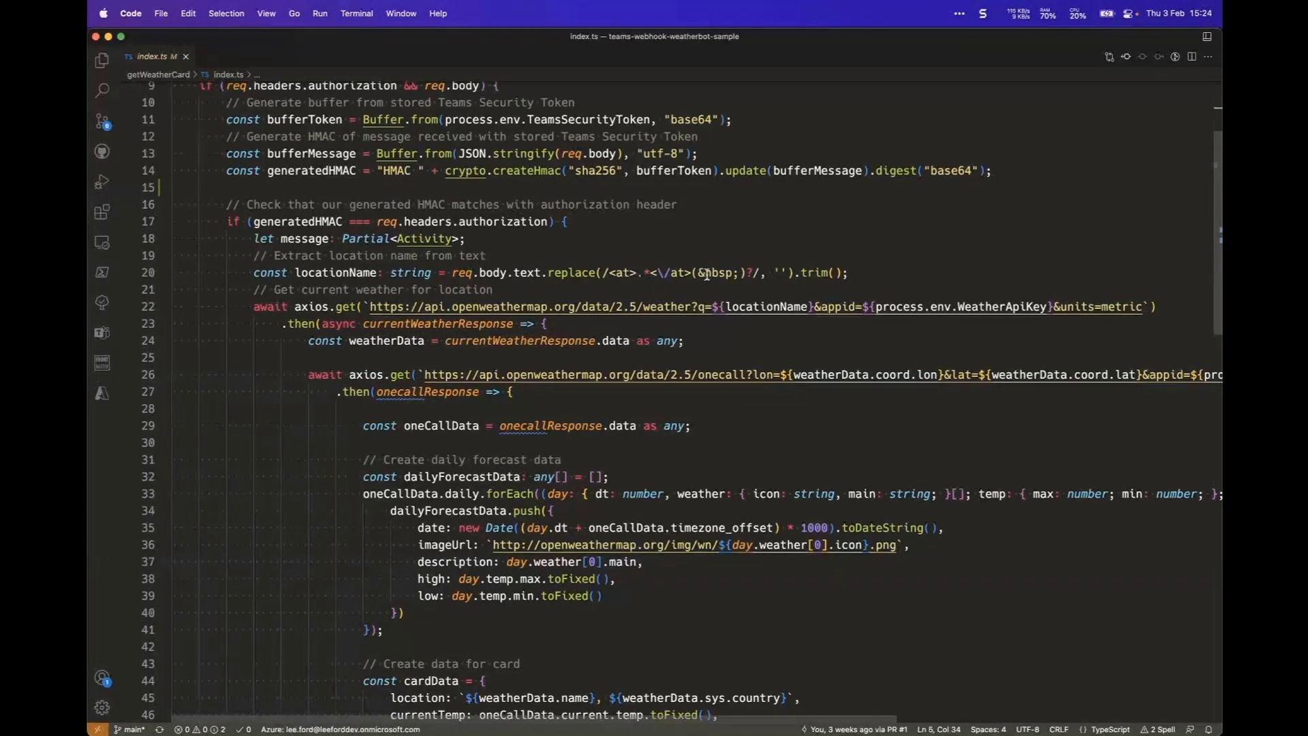
mouse_move(684, 250)
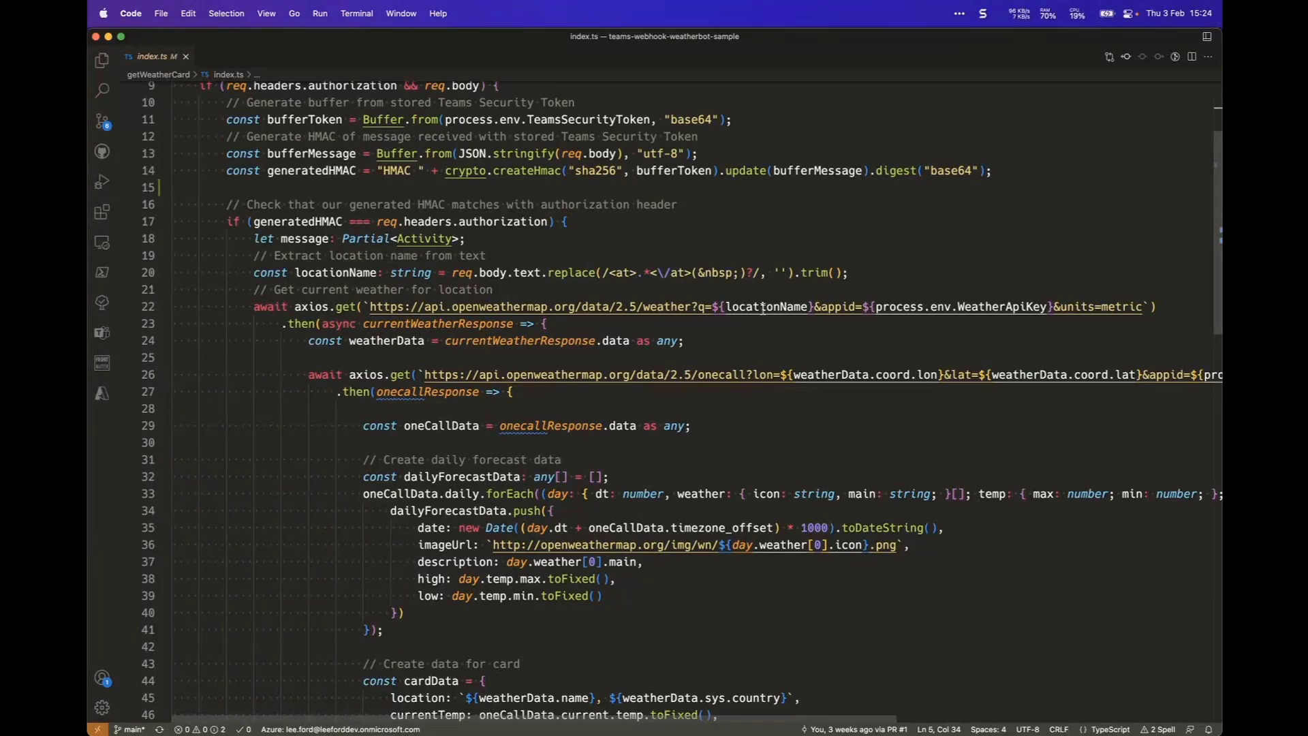
mouse_move(987, 323)
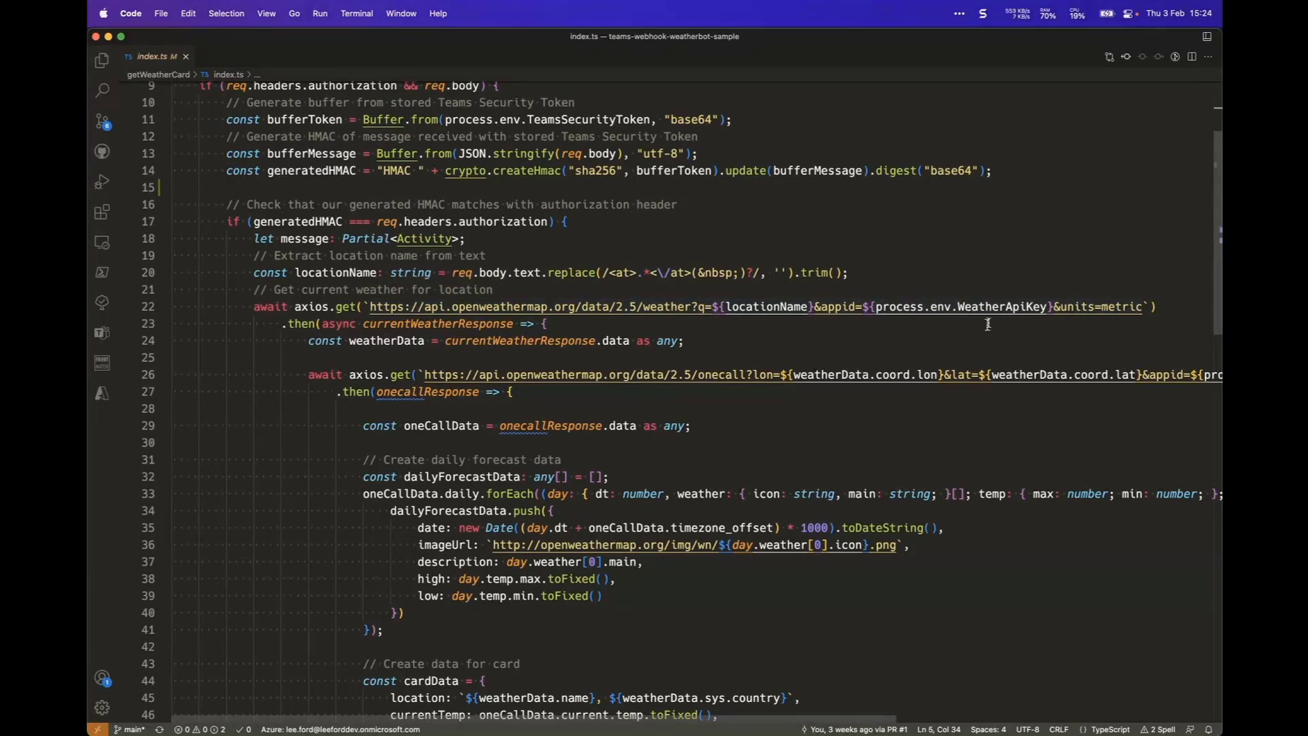
mouse_move(709, 341)
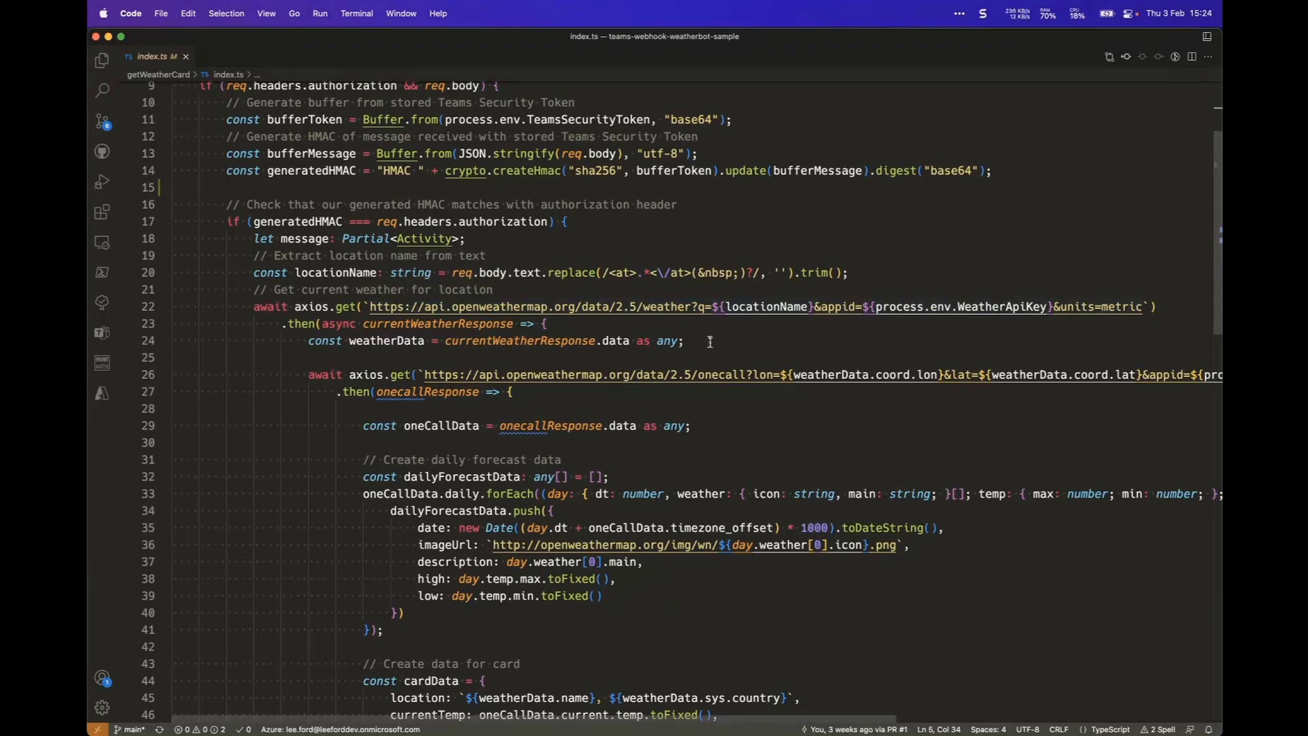
mouse_move(497, 306)
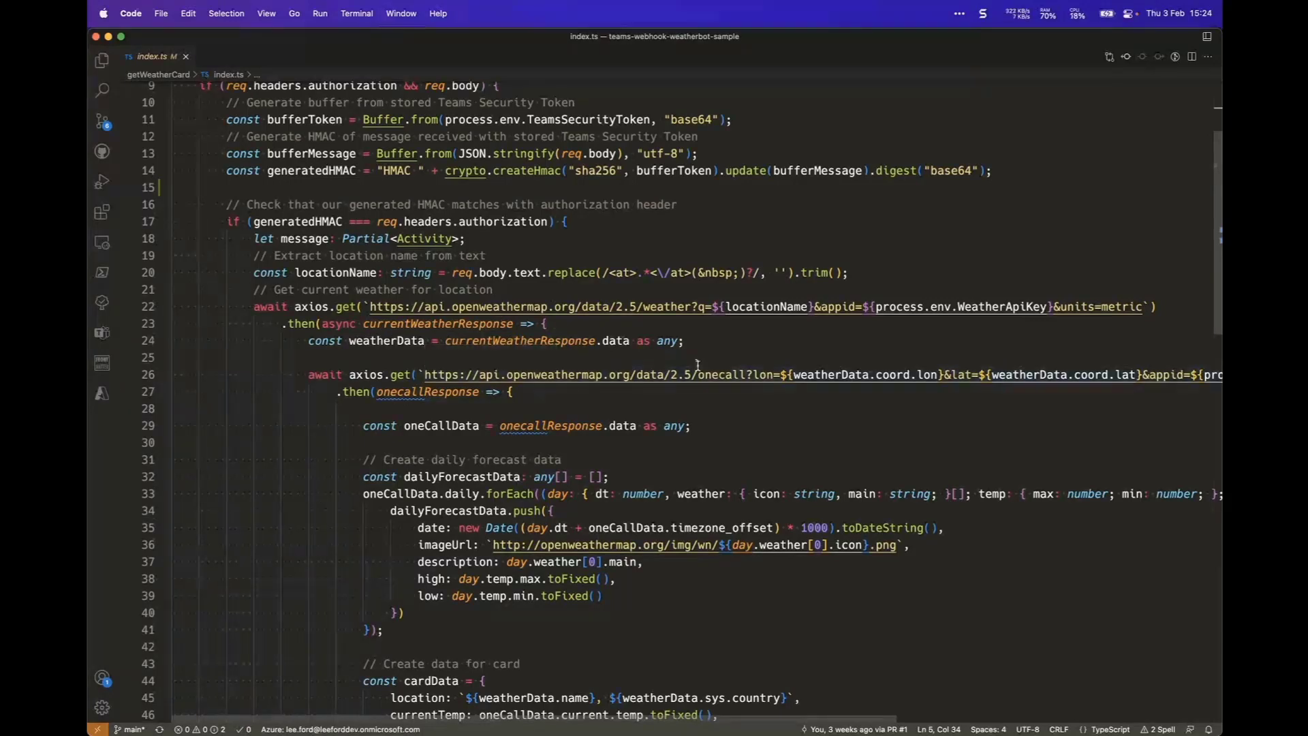
scroll(down, 3)
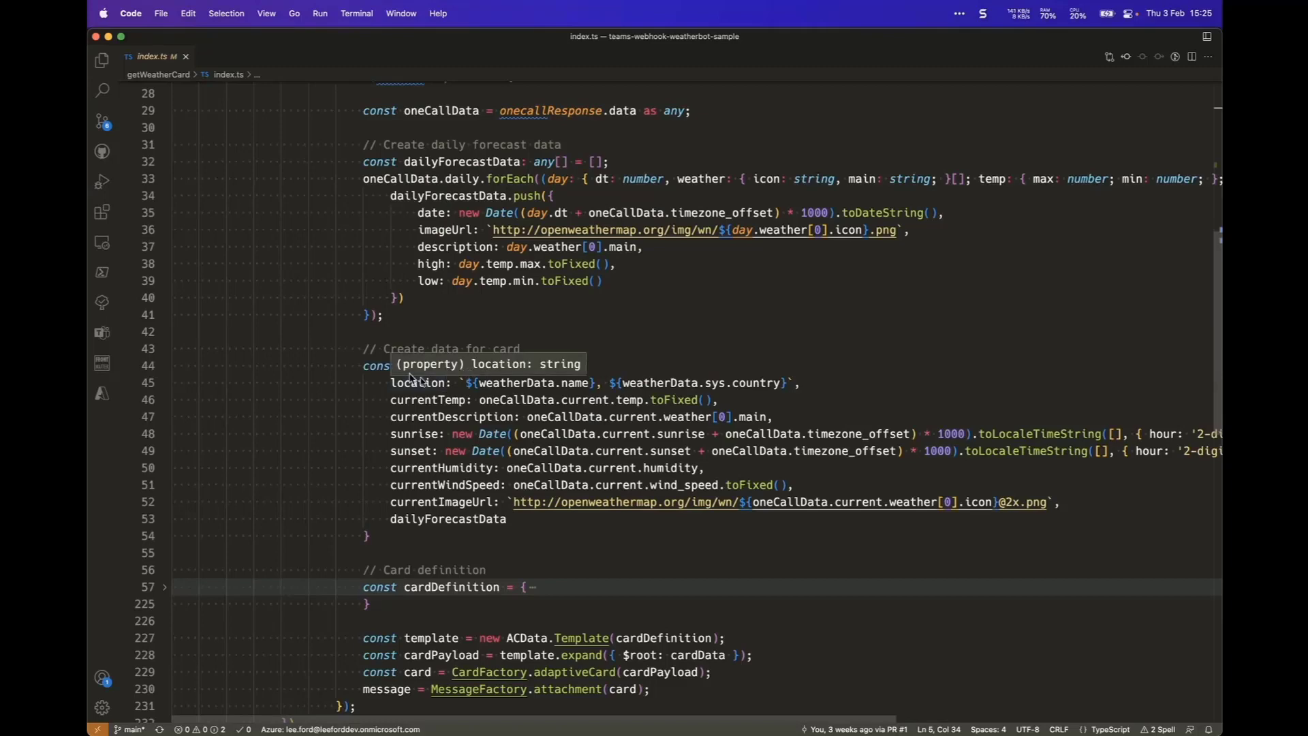
mouse_move(329, 596)
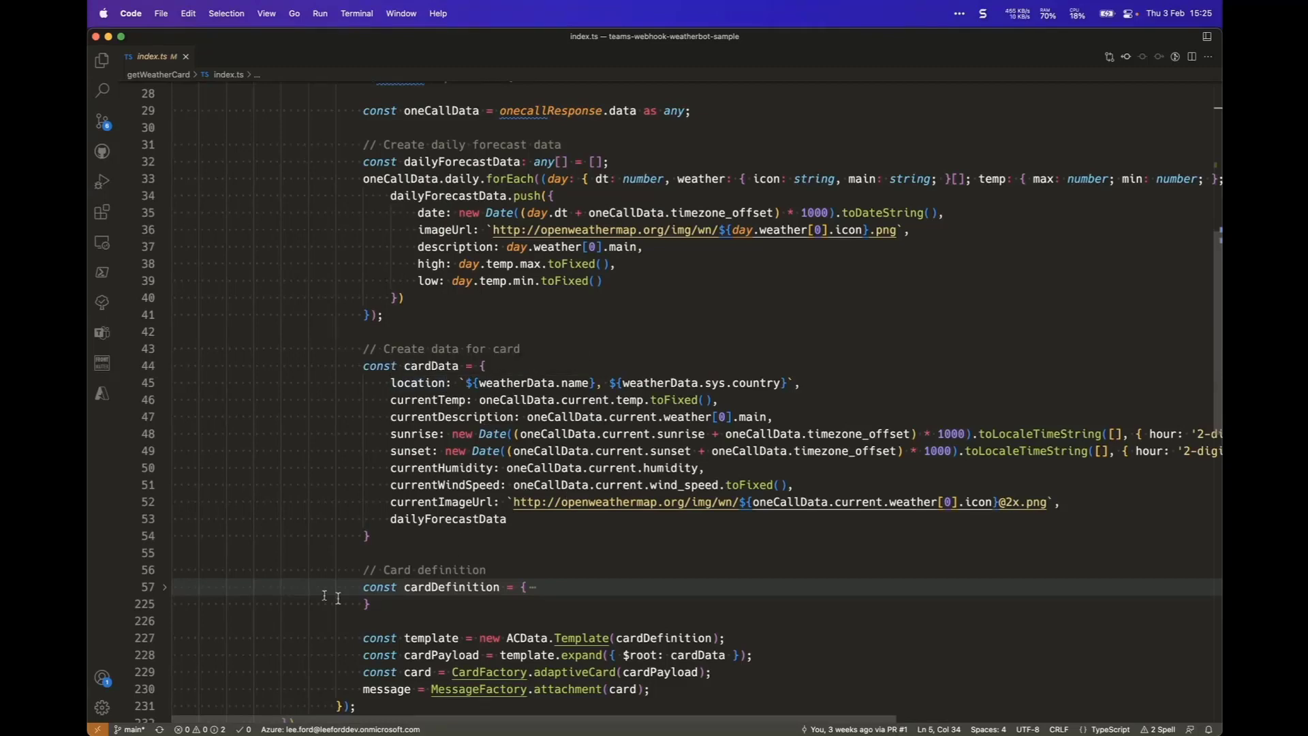
click(164, 587)
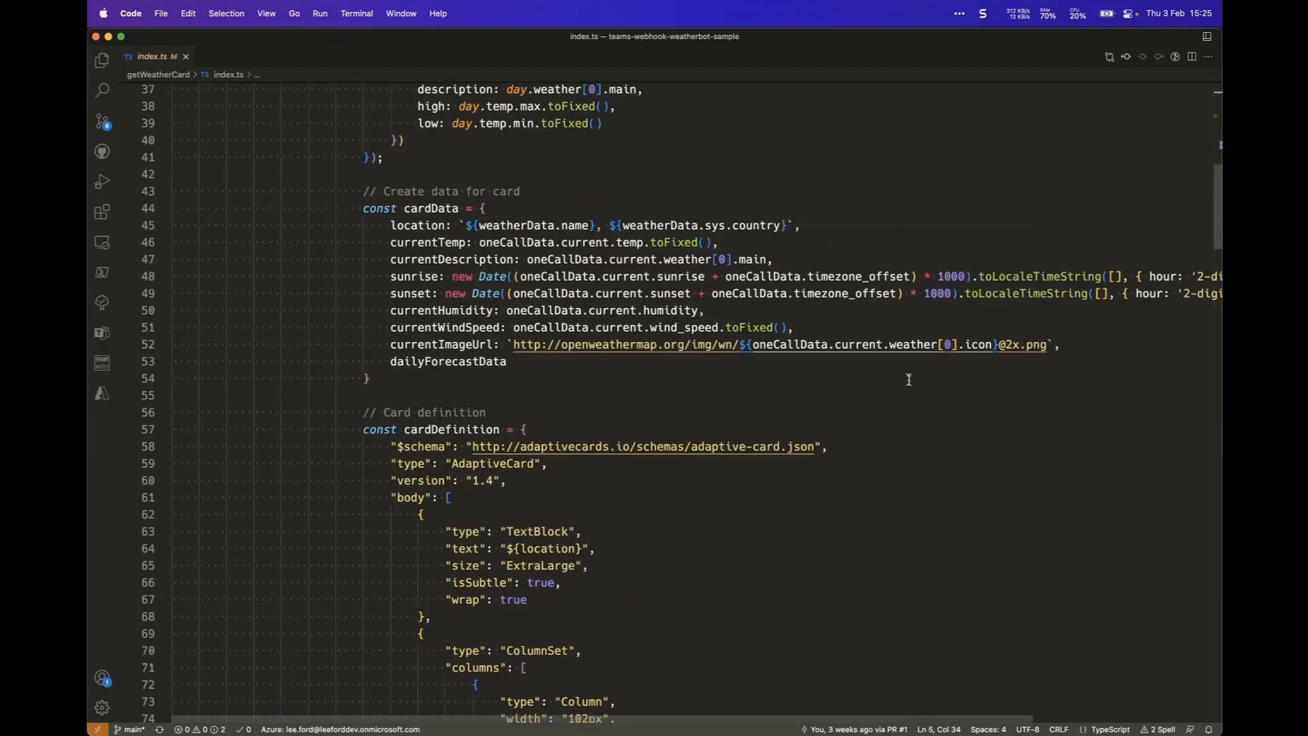
scroll(down, 3)
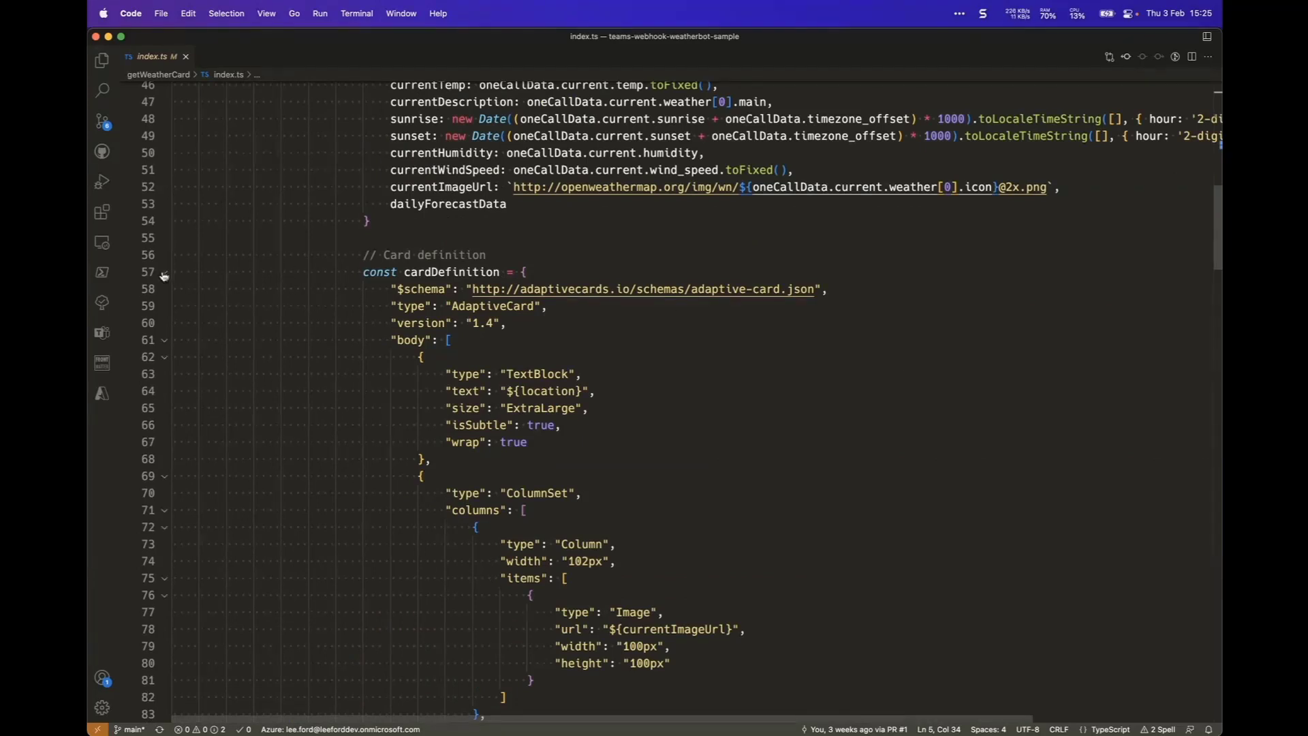
click(164, 272)
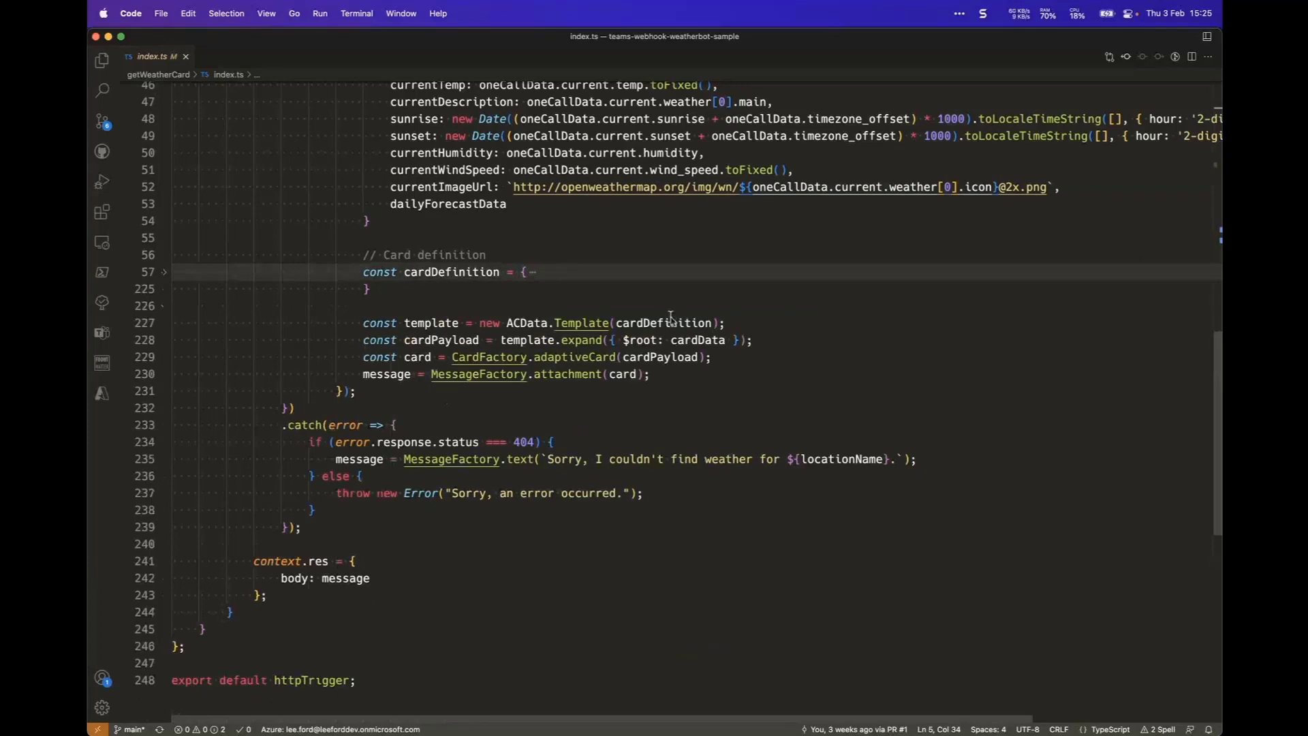
mouse_move(432, 323)
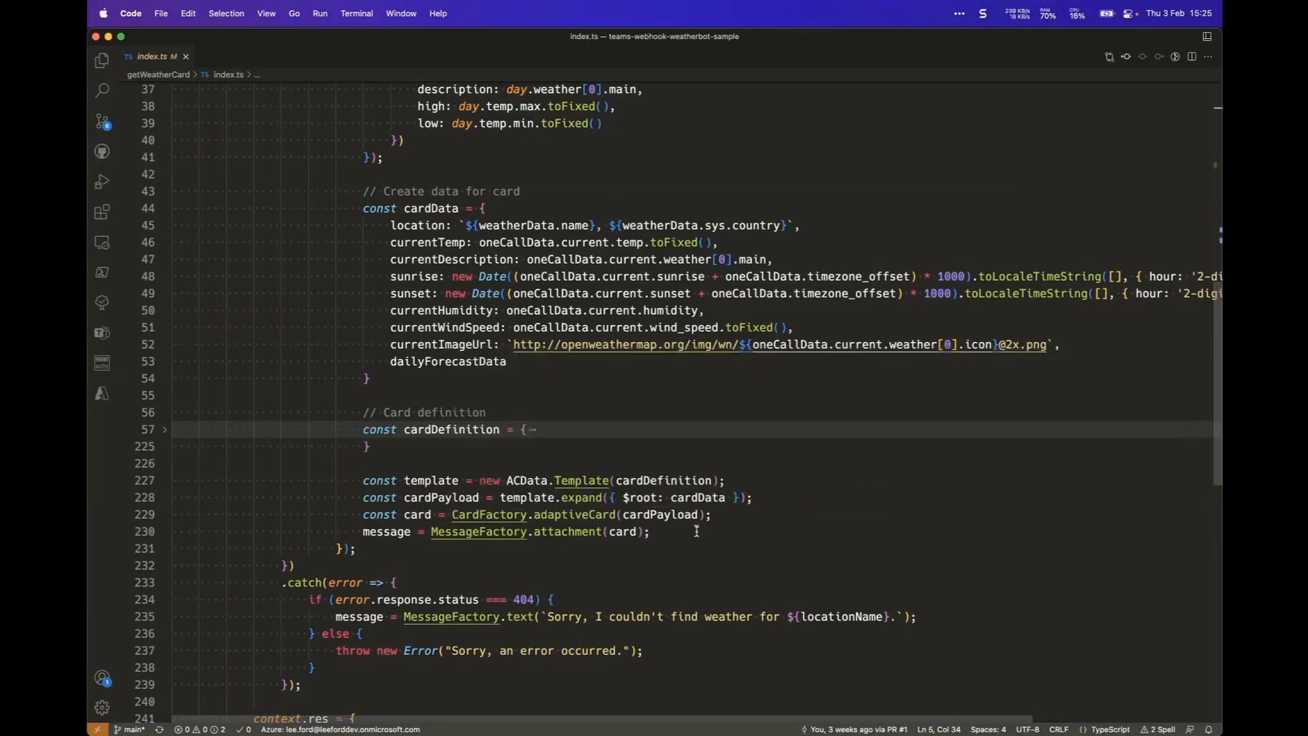
mouse_move(624, 531)
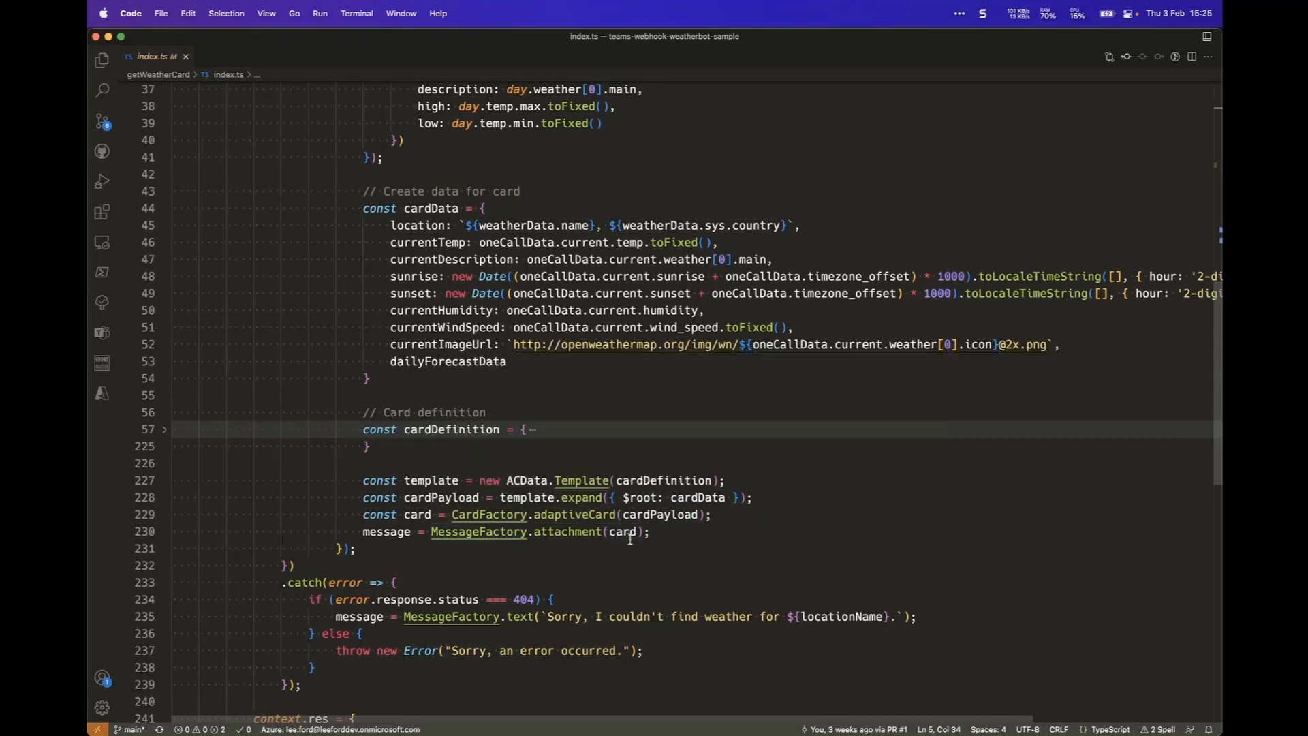
mouse_move(574, 532)
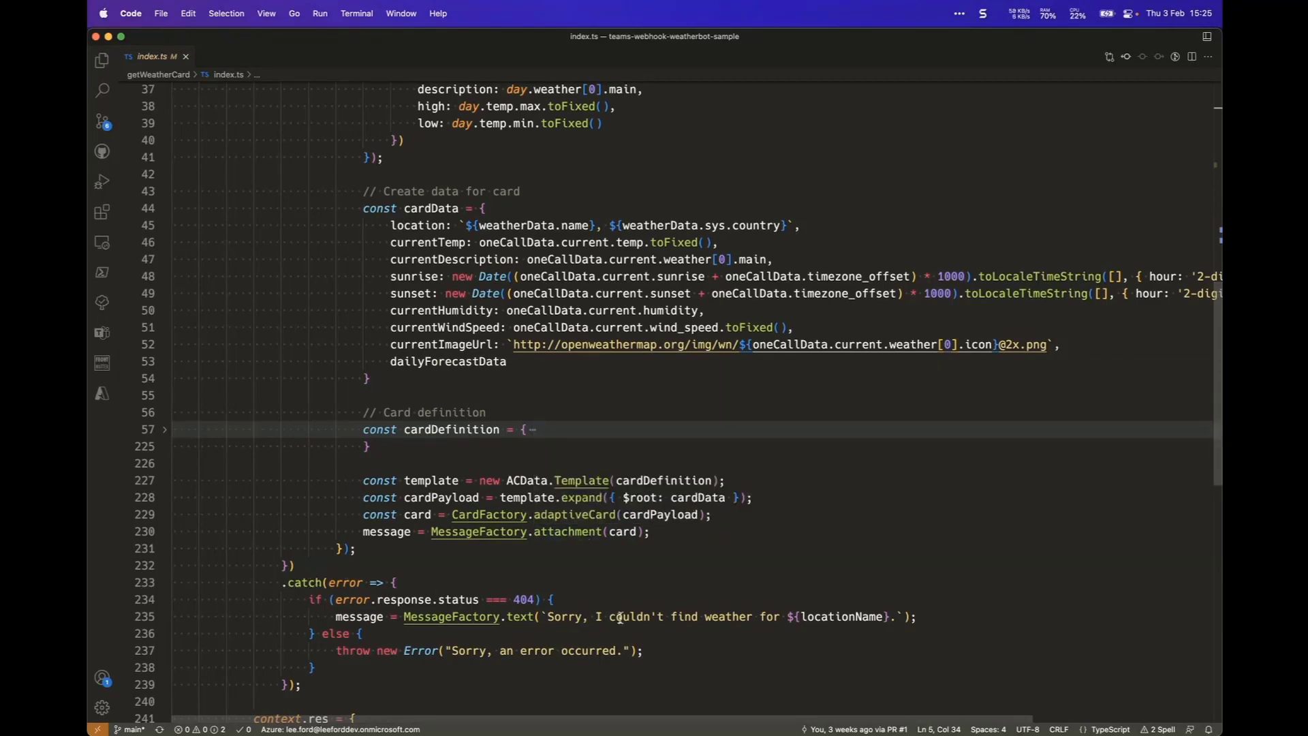
mouse_move(844, 617)
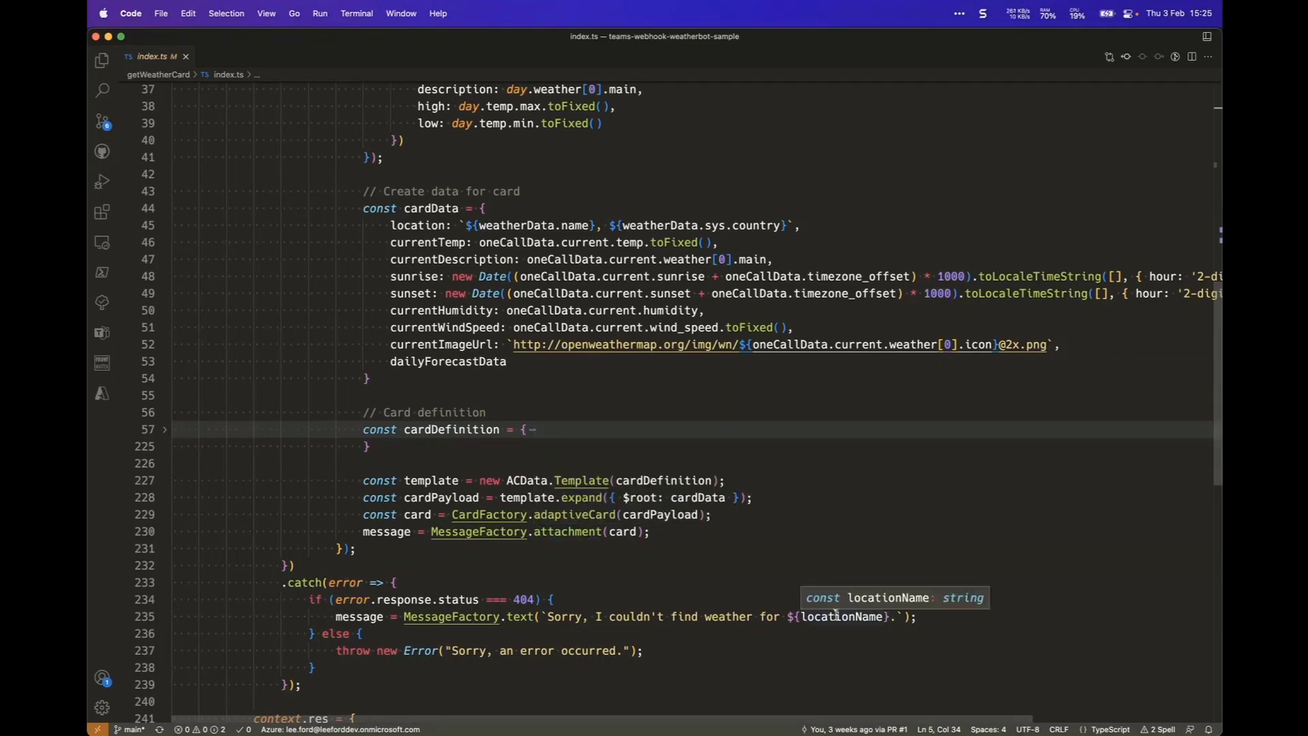
mouse_move(683, 572)
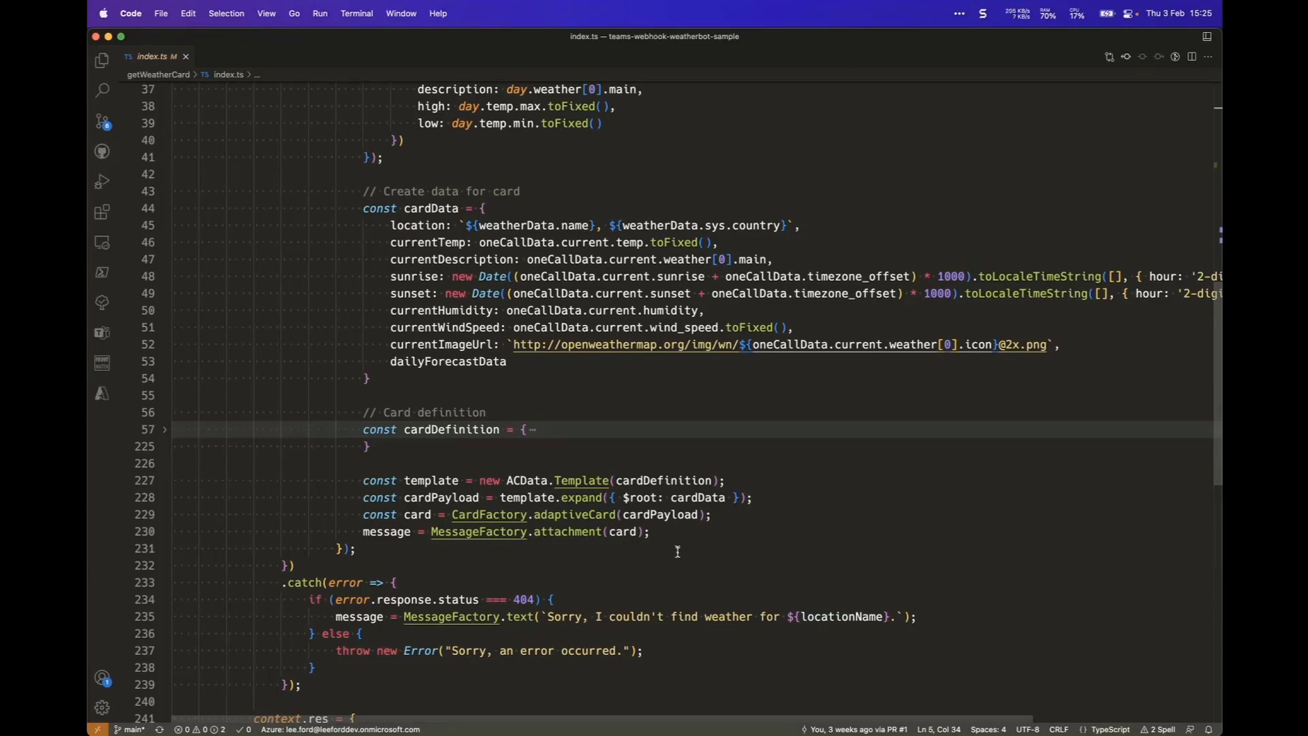
scroll(up, 3)
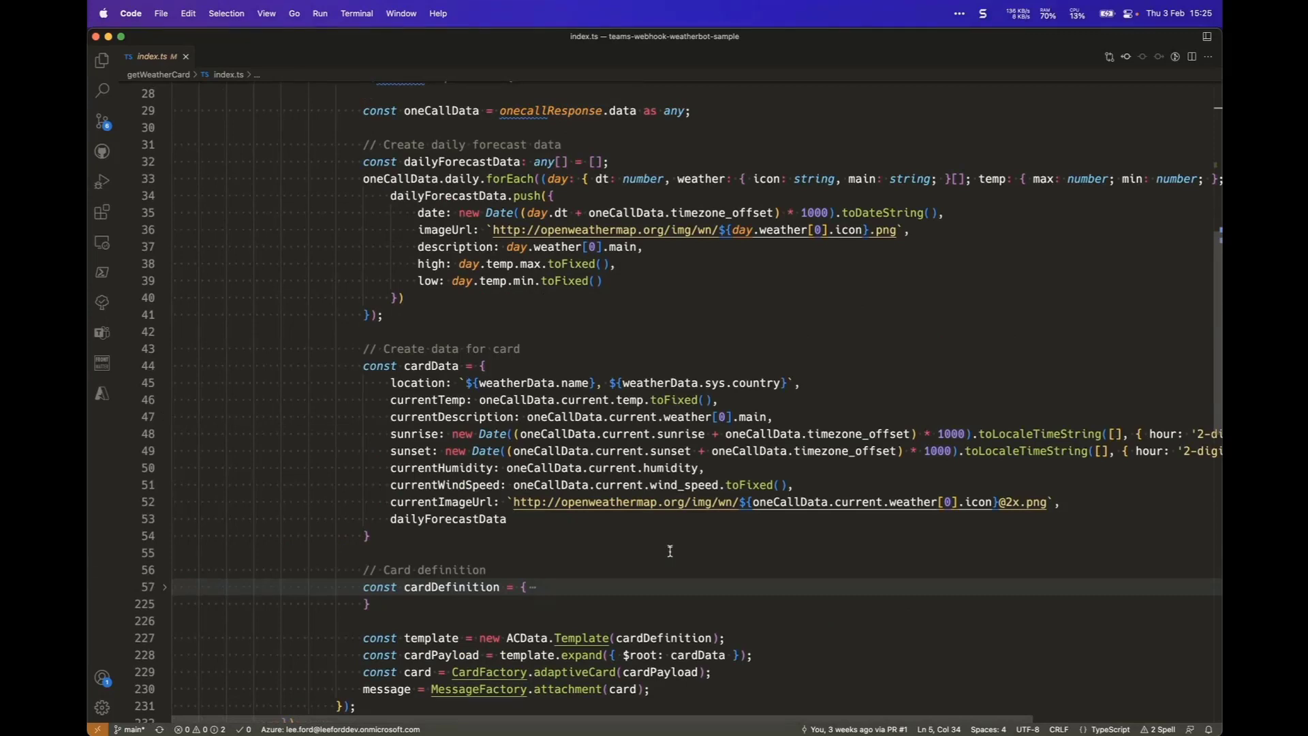
mouse_move(616, 574)
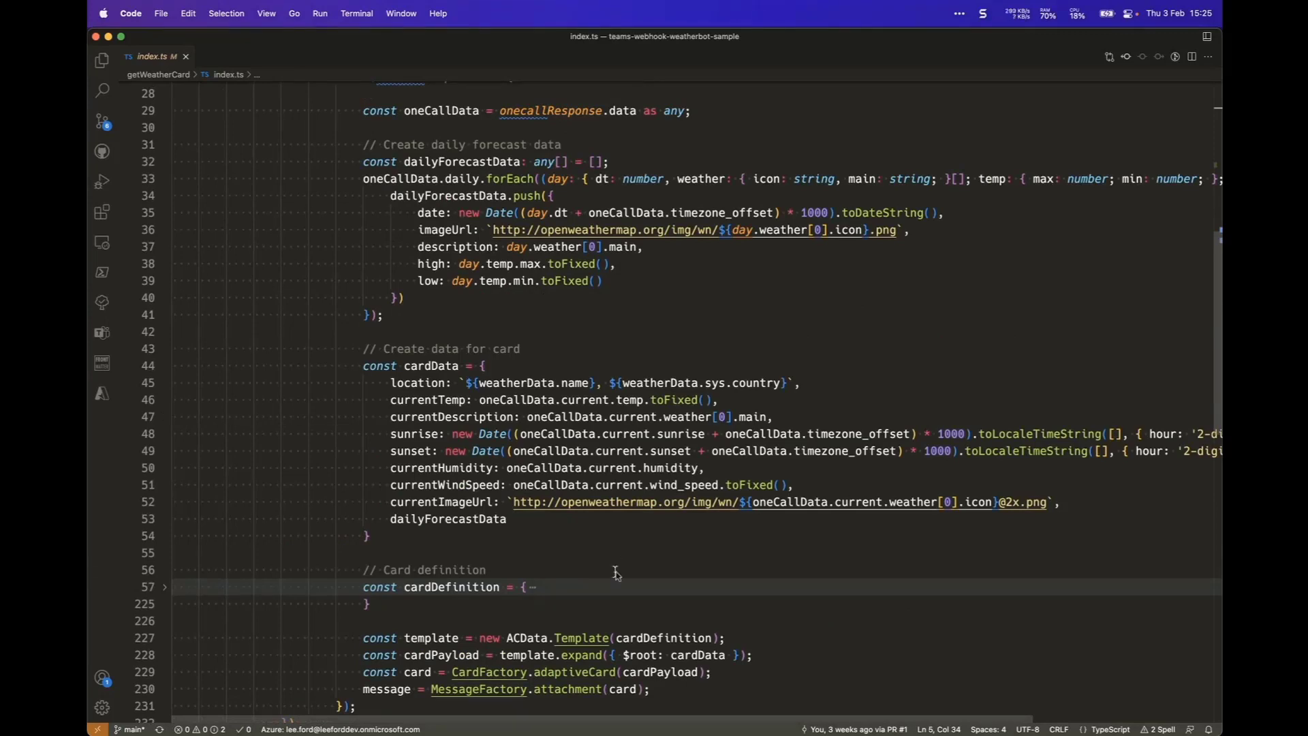